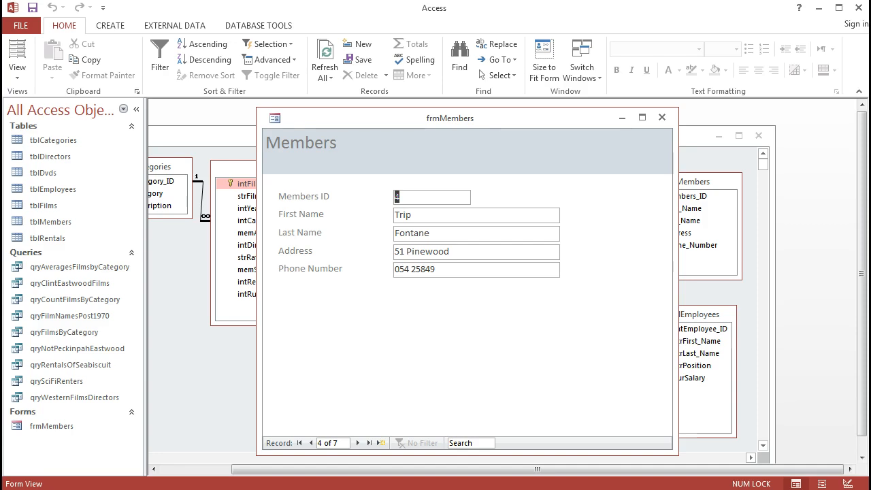
mouse_move(483, 225)
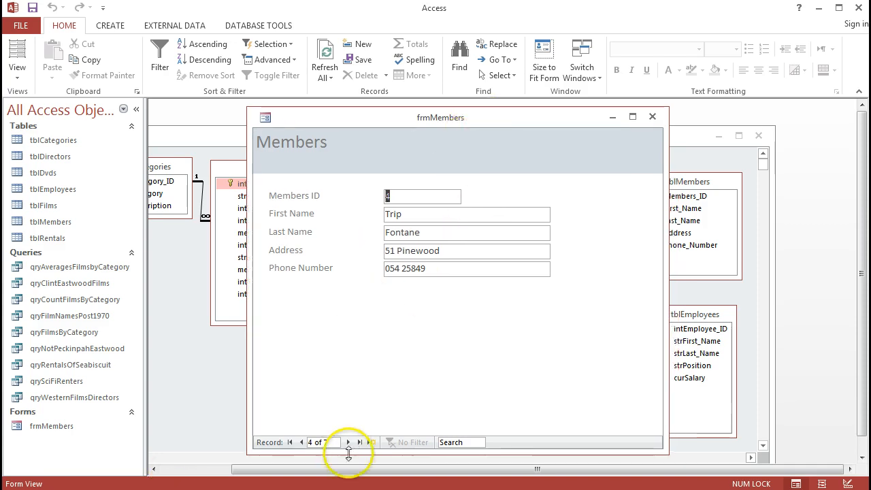
Step: Step forward to the last member record and back, then close the frmMembers form
left_click(349, 443)
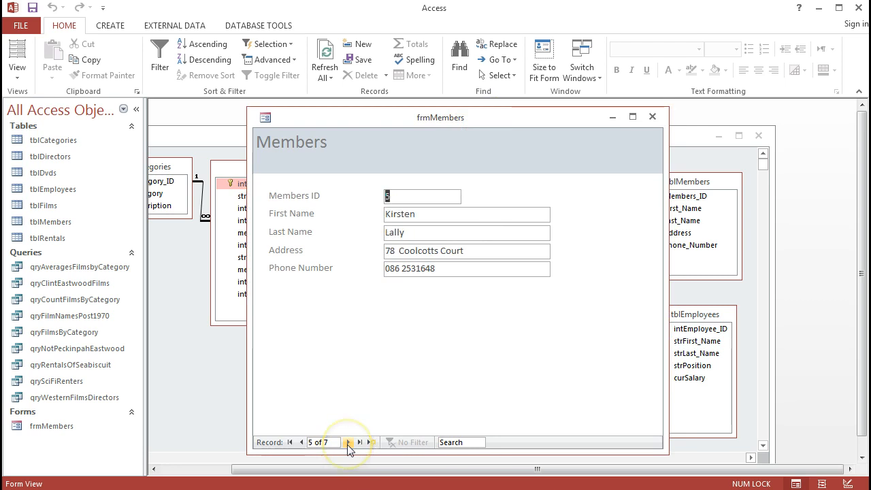
left_click(348, 443)
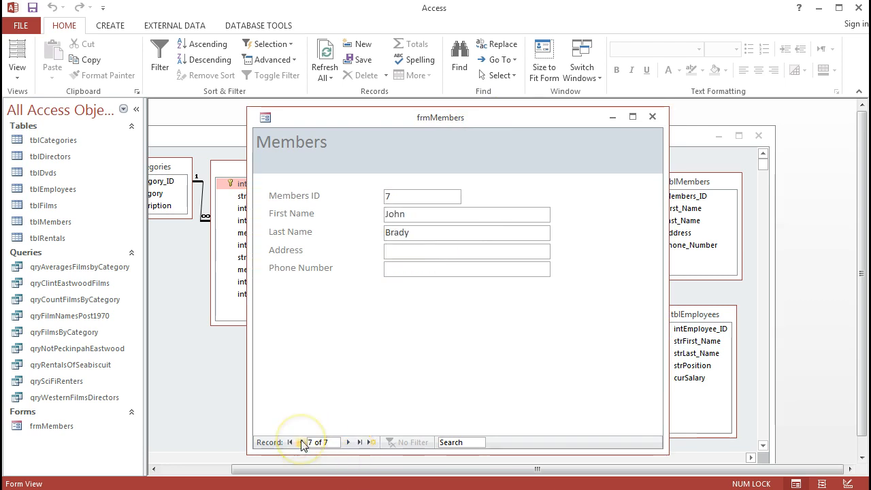
left_click(304, 443)
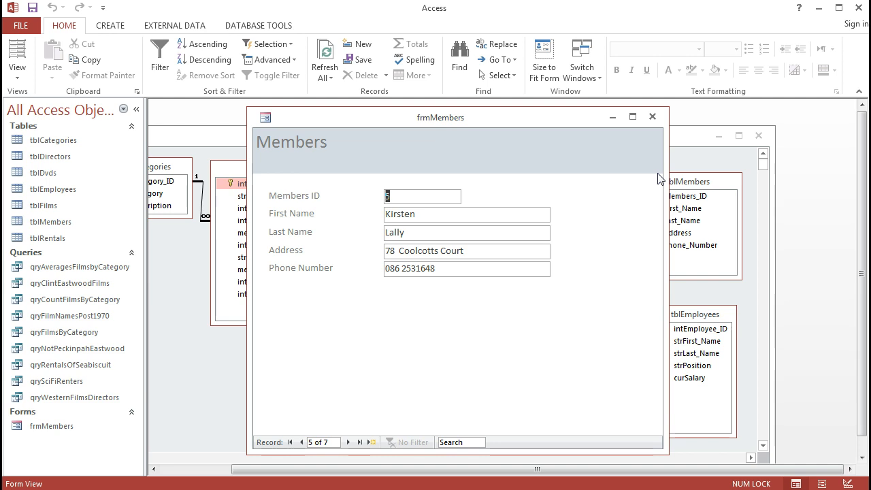
left_click(652, 117)
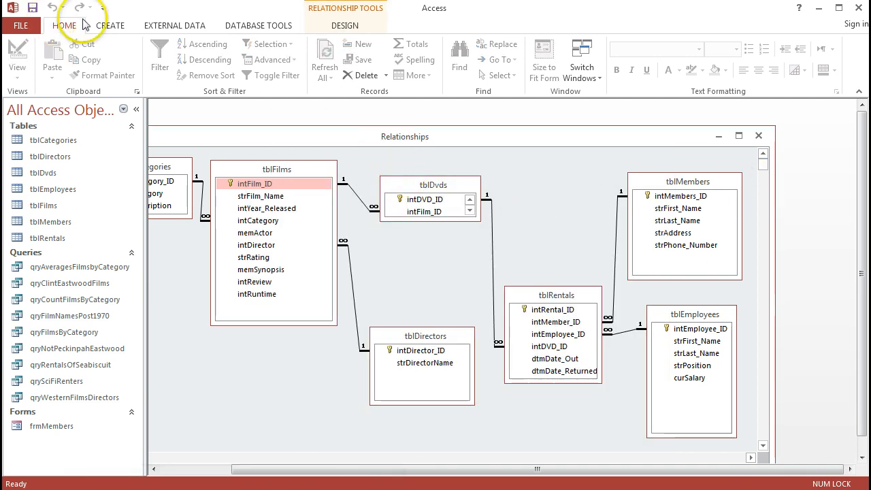
Step: Launch the Form Wizard from the Create tab and drag its dialog aside
left_click(110, 25)
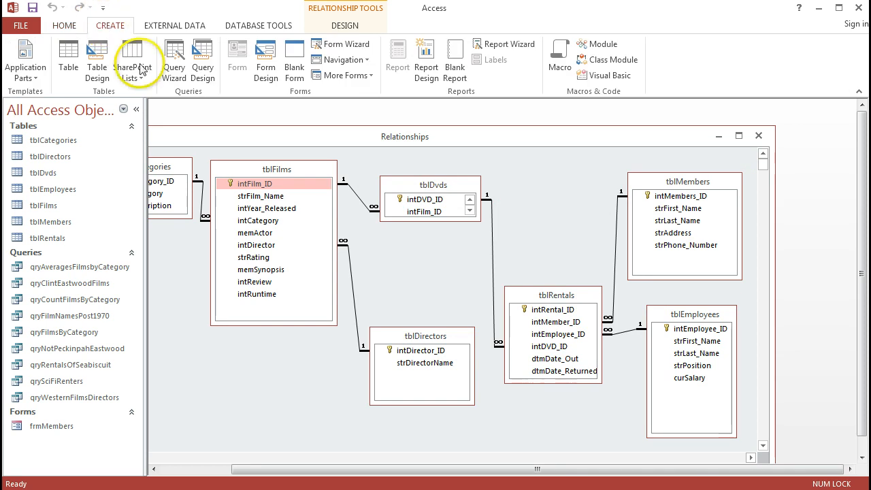
mouse_move(341, 43)
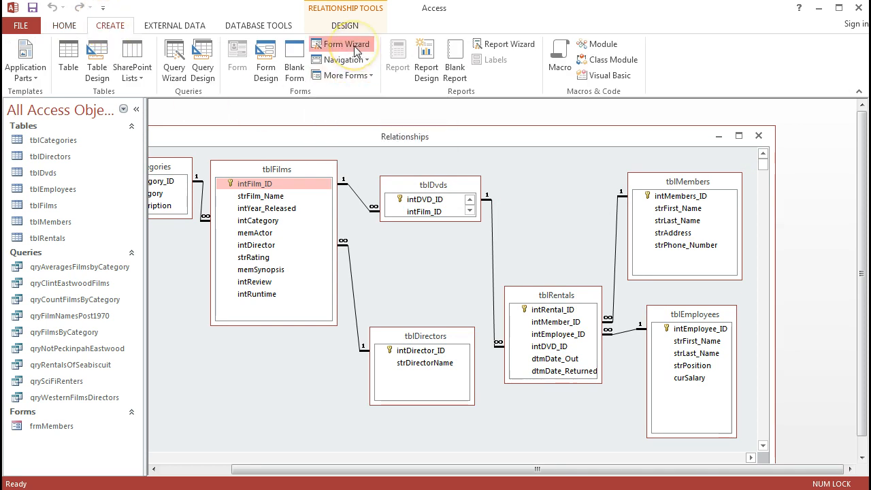
left_click(346, 44)
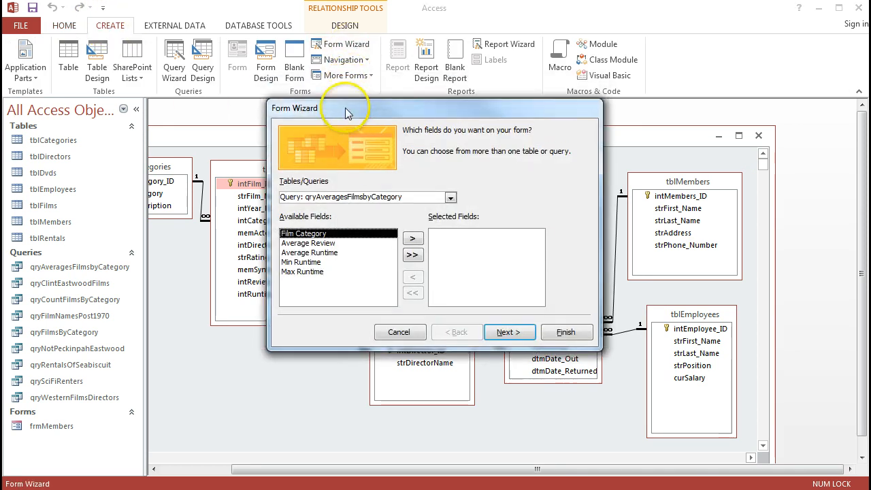
left_click(451, 198)
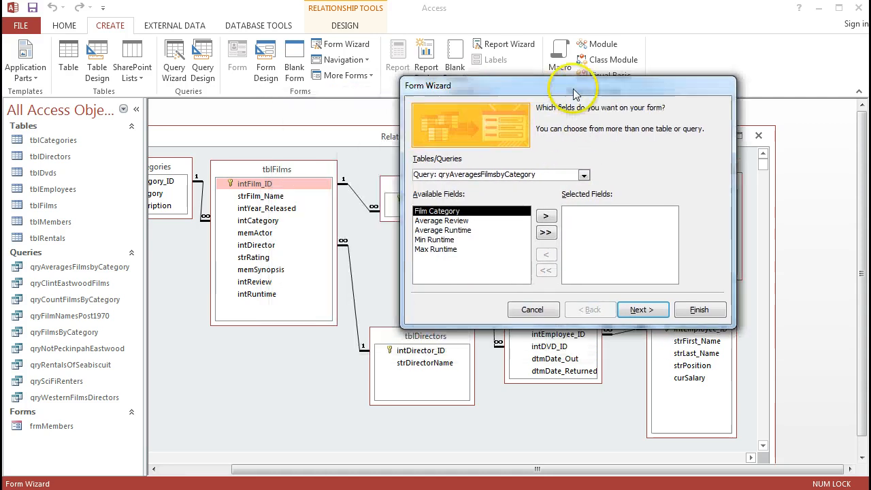
left_click_drag(575, 85, 584, 110)
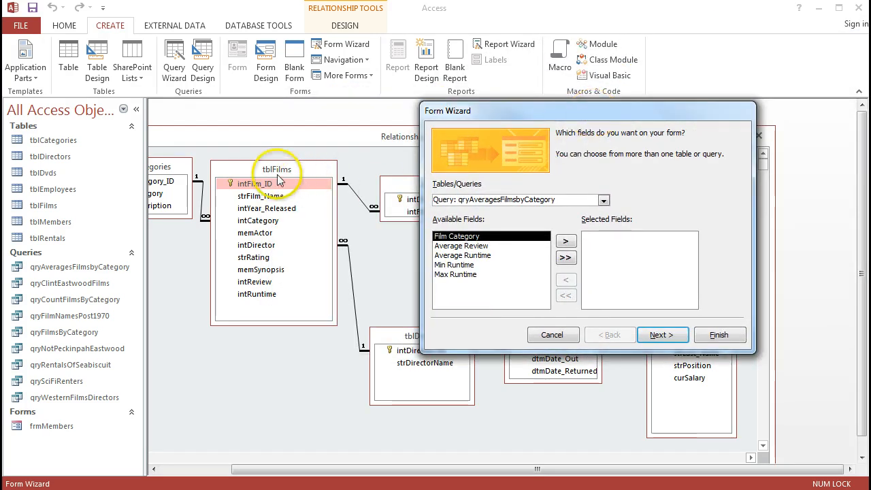
mouse_move(177, 176)
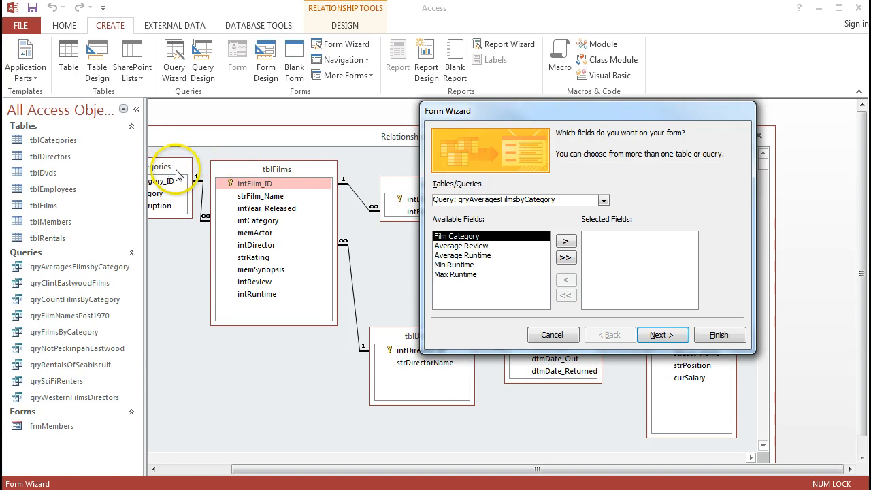
mouse_move(276, 170)
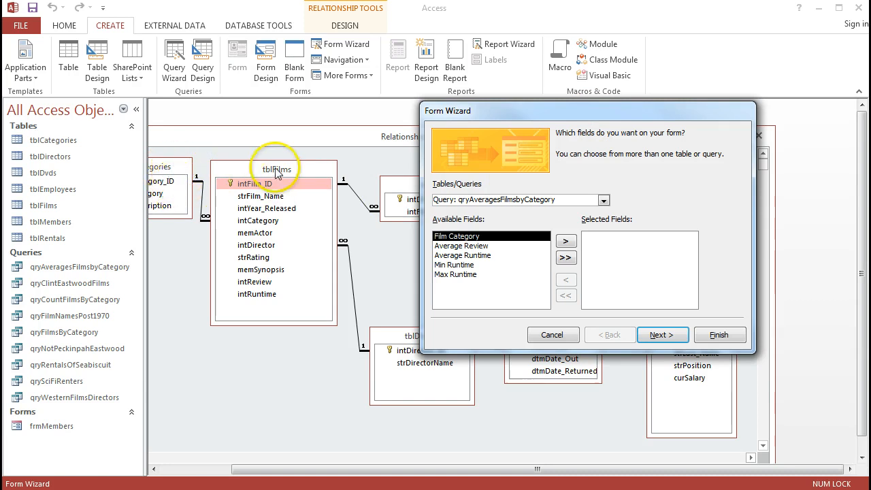
mouse_move(591, 274)
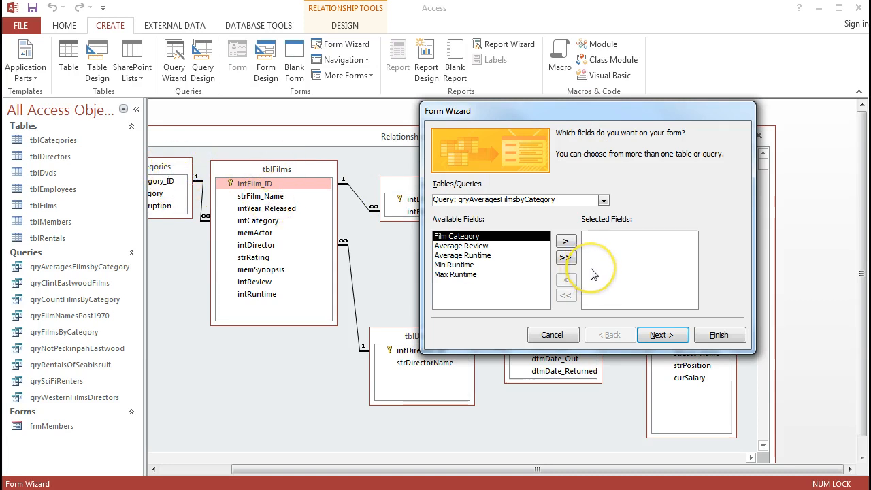
mouse_move(589, 228)
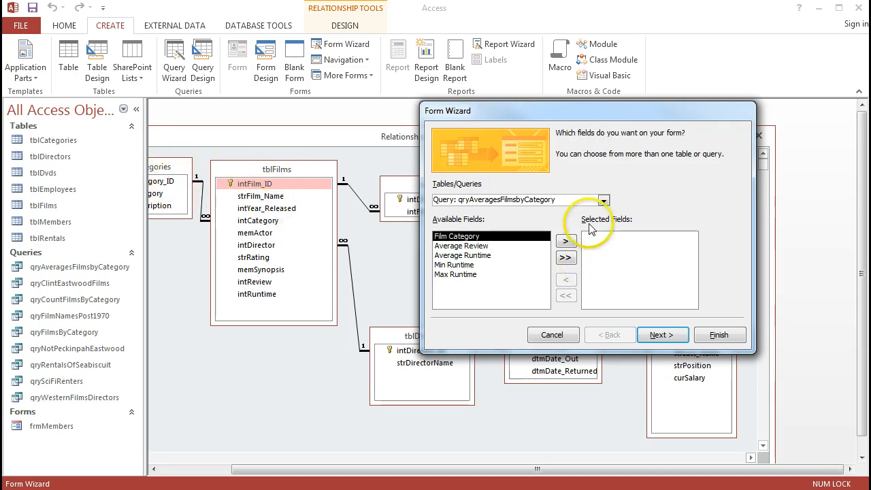
Step: Pick tblCategories and add all its category fields to Selected Fields
left_click(603, 199)
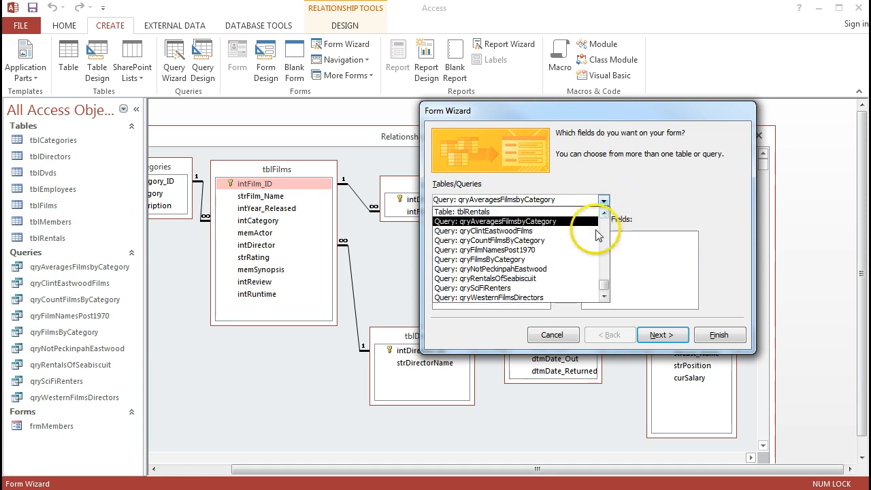
scroll("up", 3)
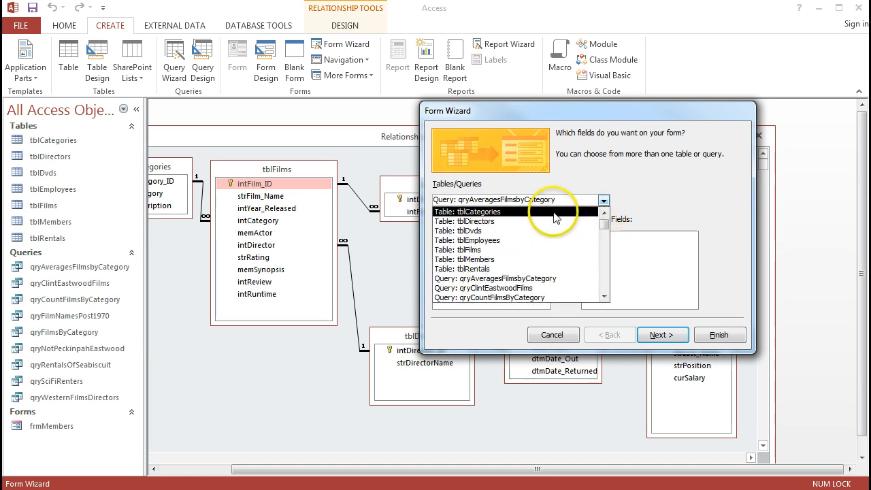
left_click(476, 212)
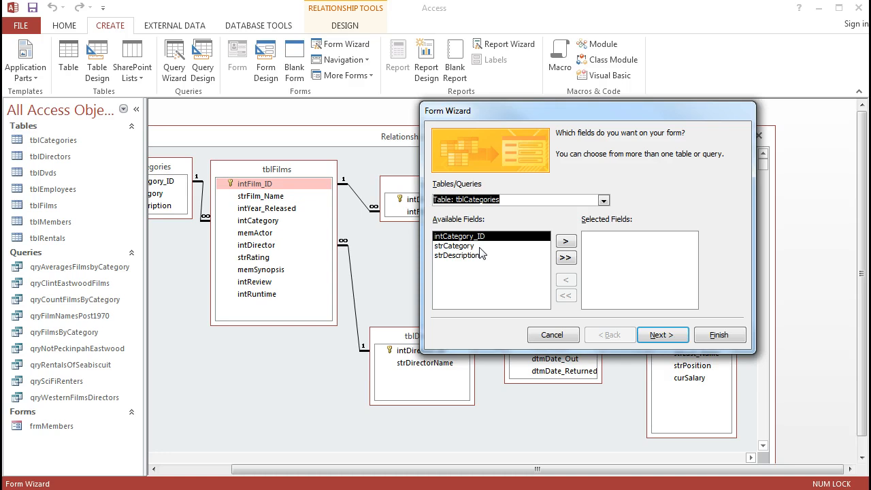
left_click(459, 255)
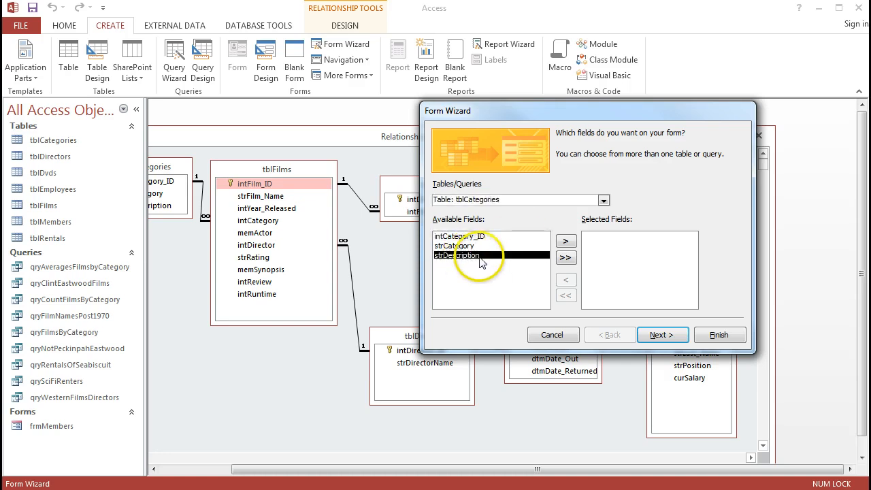
left_click(566, 258)
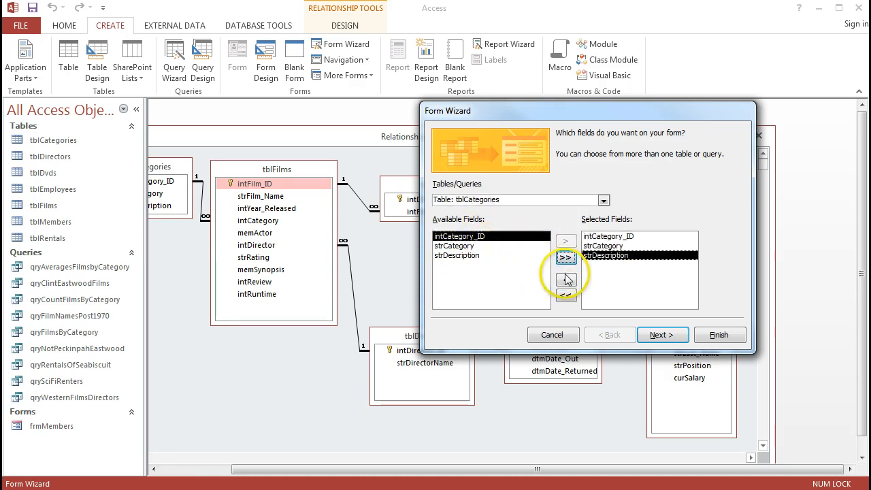
left_click(565, 257)
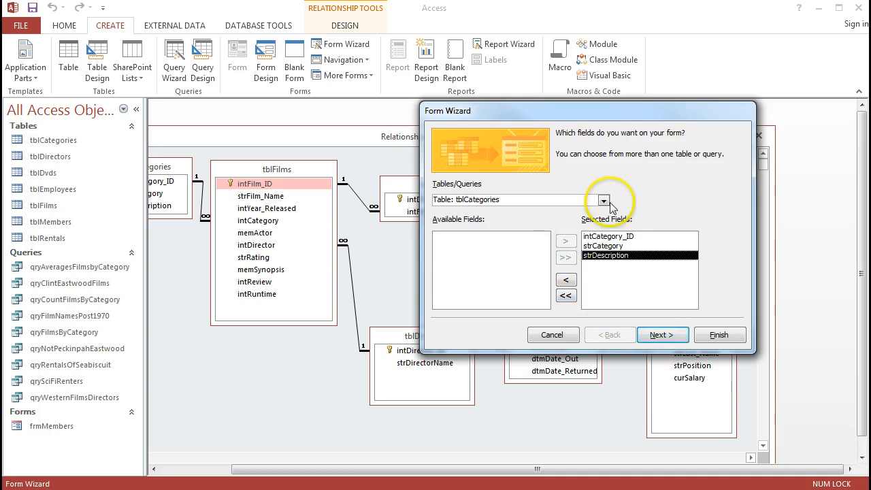
Step: From tblFilms add intFilm_ID, strFilm_Name, intYear_Released, memActor, intReview and intRuntime
left_click(603, 200)
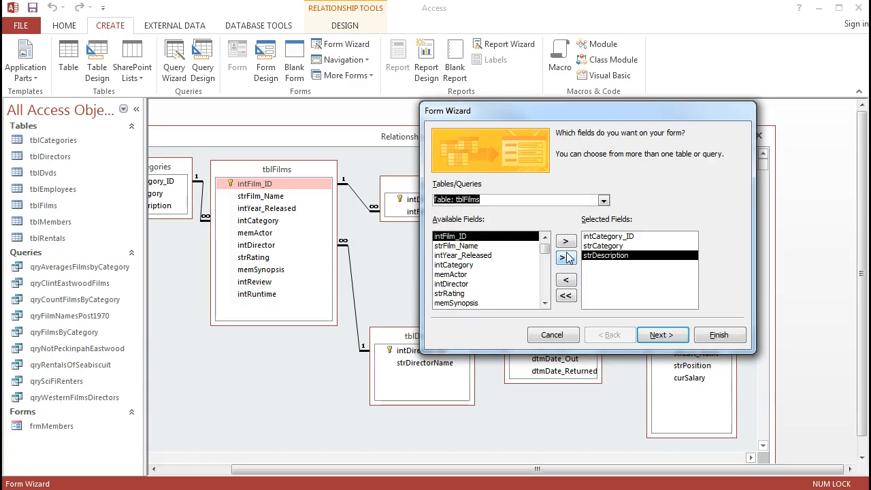
mouse_move(566, 257)
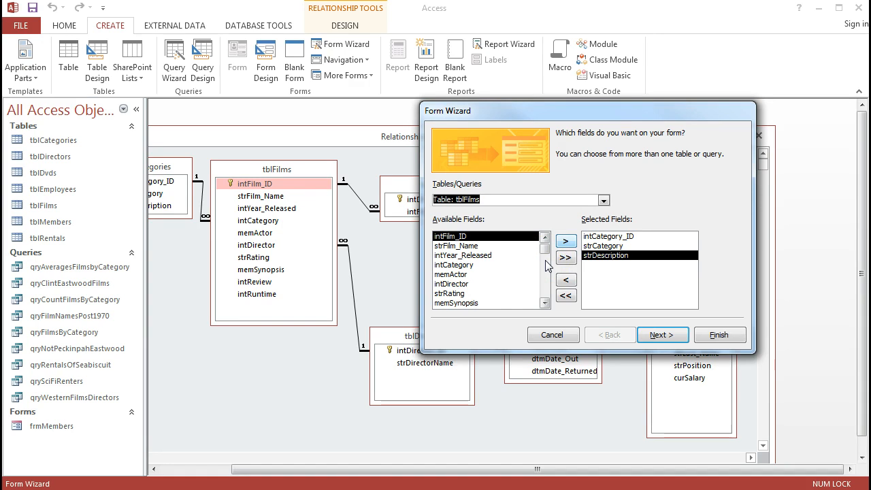
mouse_move(566, 242)
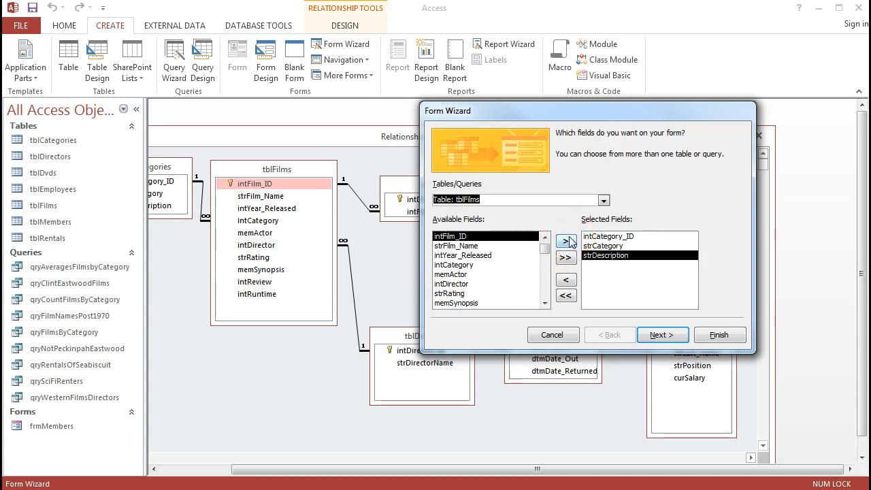
left_click(565, 242)
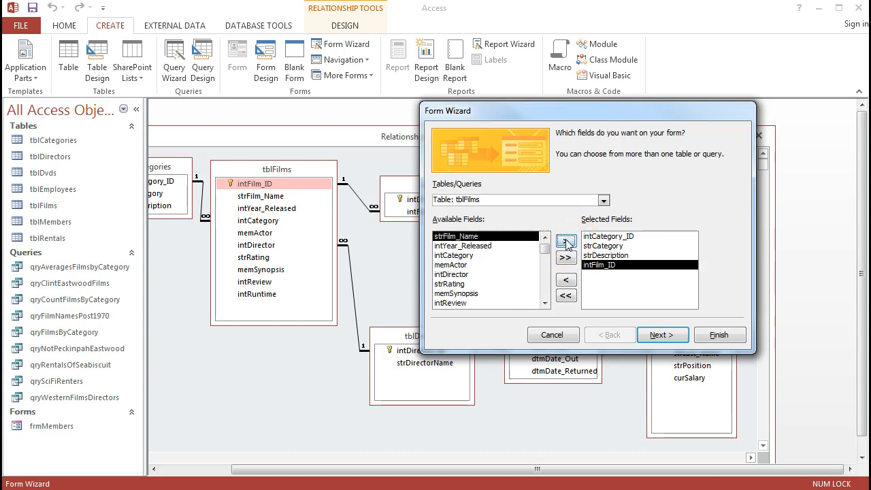
left_click(566, 243)
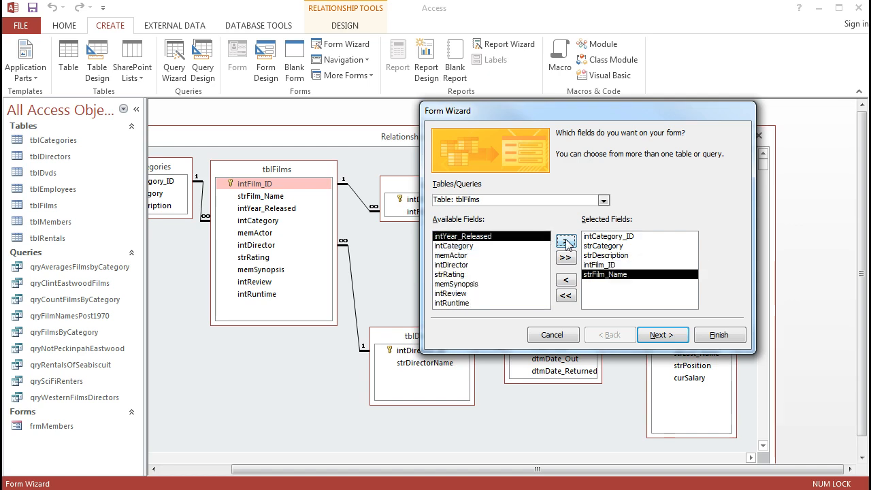
left_click(565, 242)
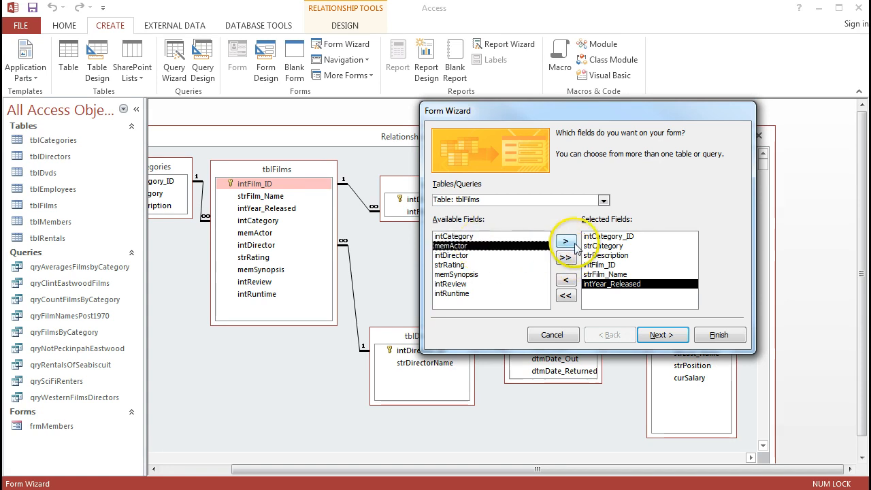
left_click(566, 241)
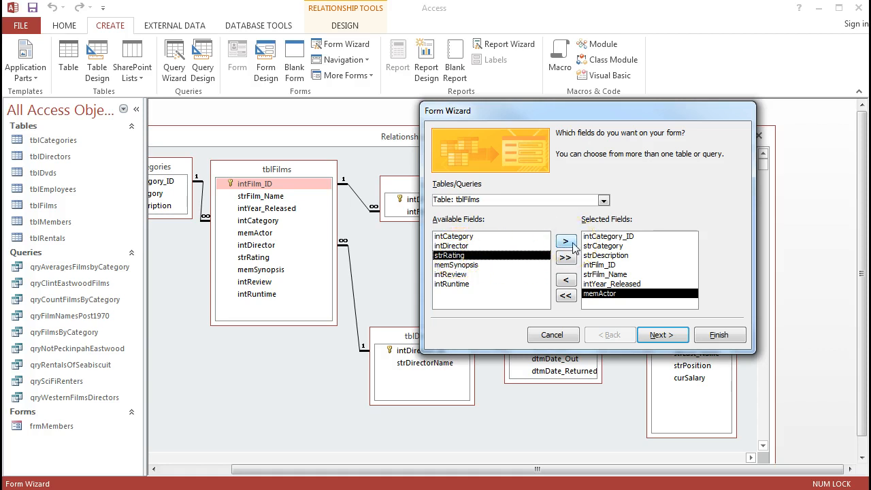
left_click(566, 241)
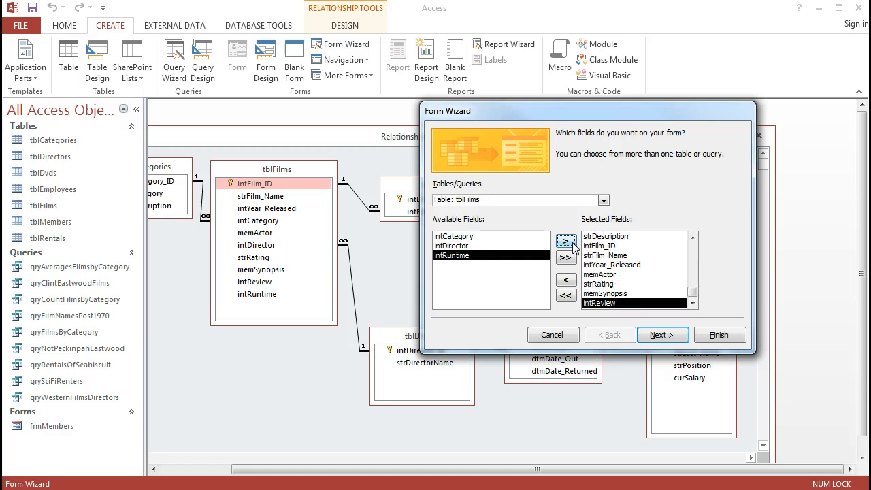
left_click(566, 241)
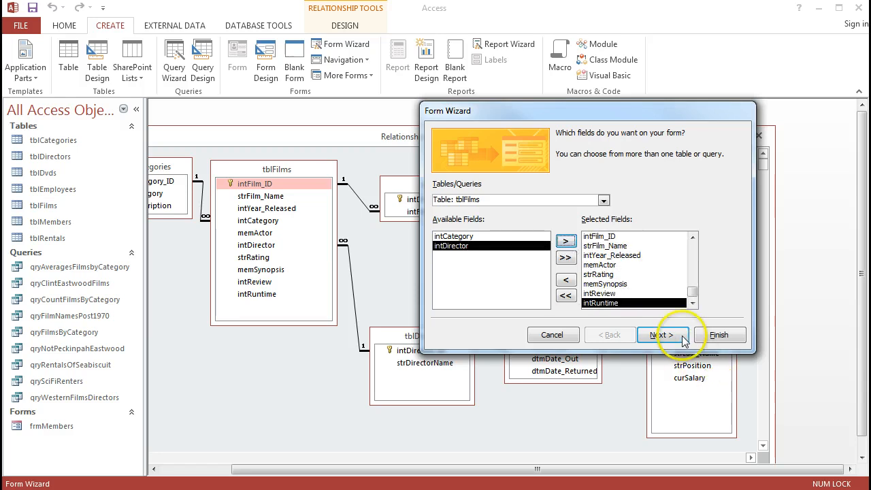
Step: View data by tblCategories as a form with subform, keeping the Datasheet layout
left_click(661, 334)
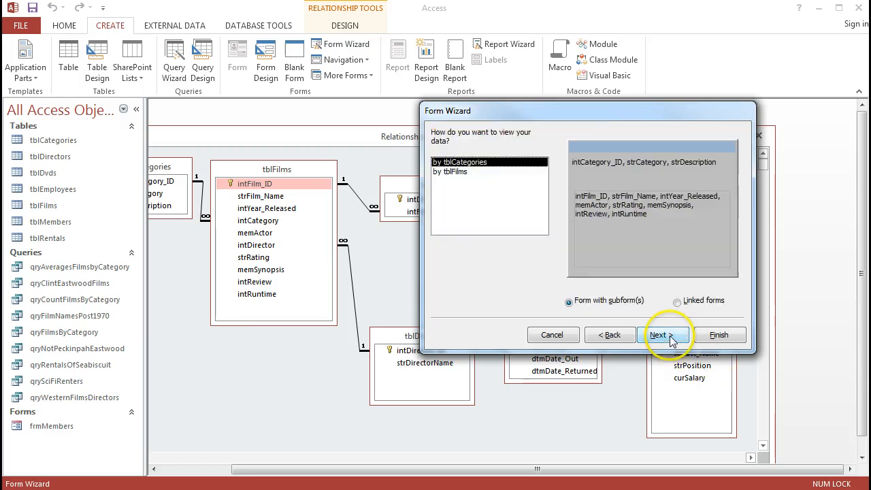
mouse_move(658, 334)
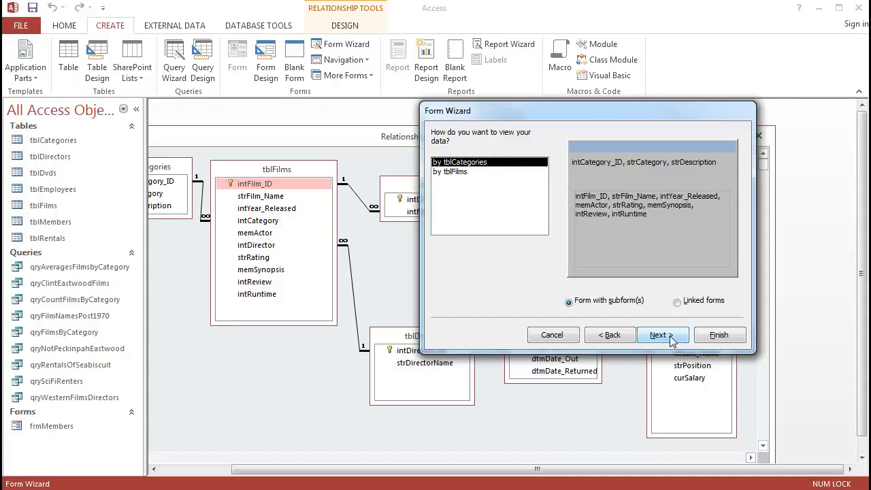
mouse_move(619, 184)
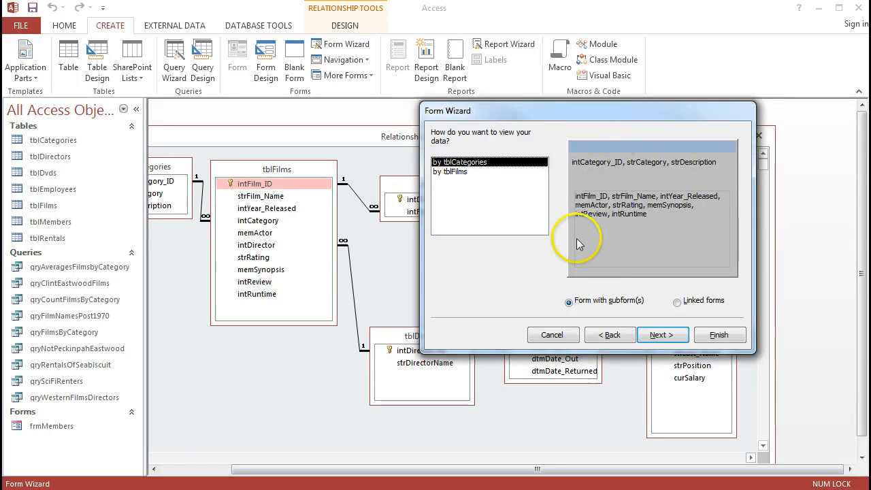
mouse_move(579, 244)
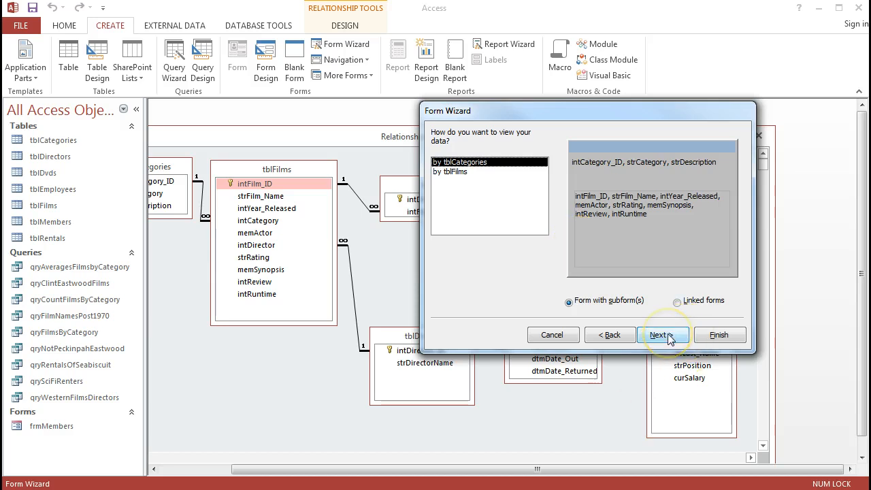
left_click(659, 335)
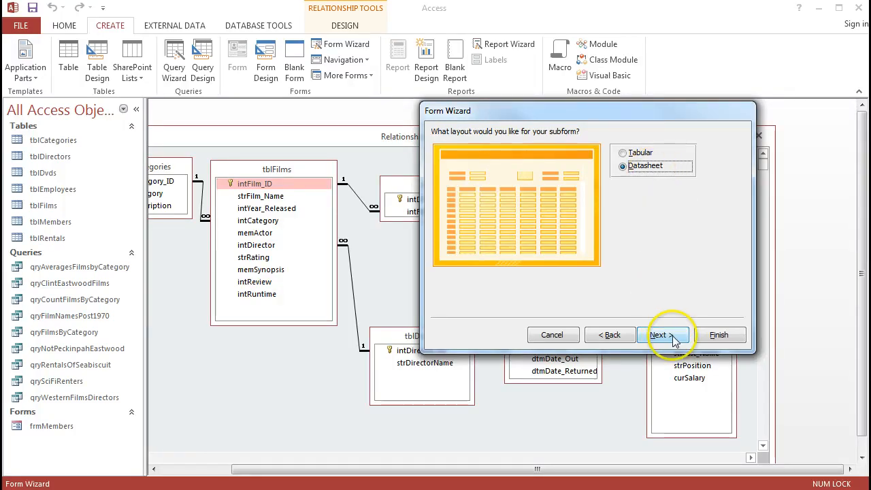
Step: Choose 'Modify the form's design' and finish the tblCategories form with tblFilms Subform
left_click(661, 334)
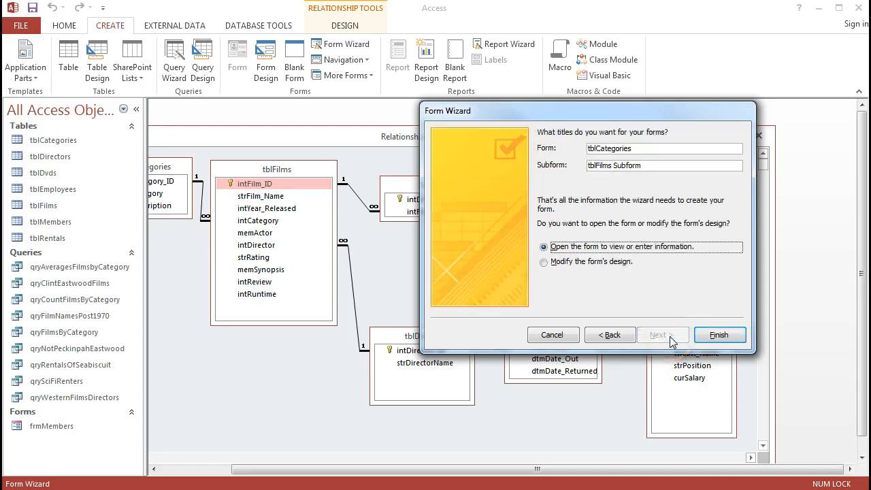
mouse_move(556, 143)
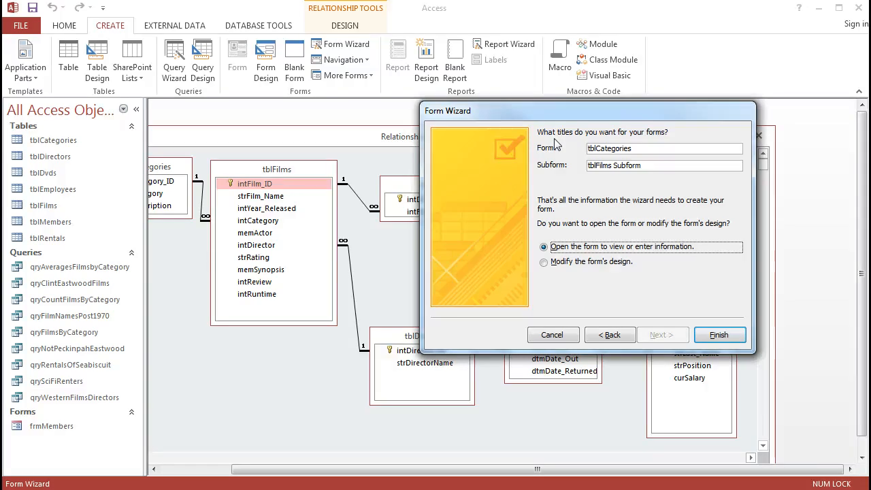
mouse_move(571, 323)
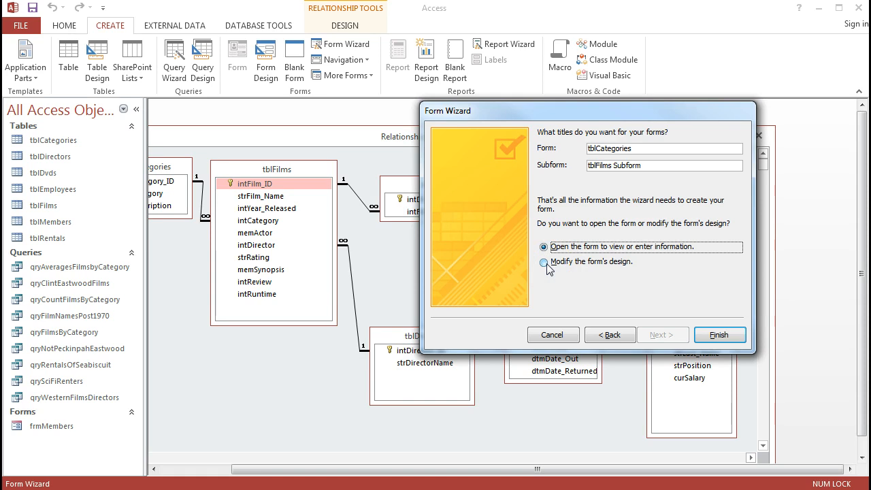
left_click(544, 262)
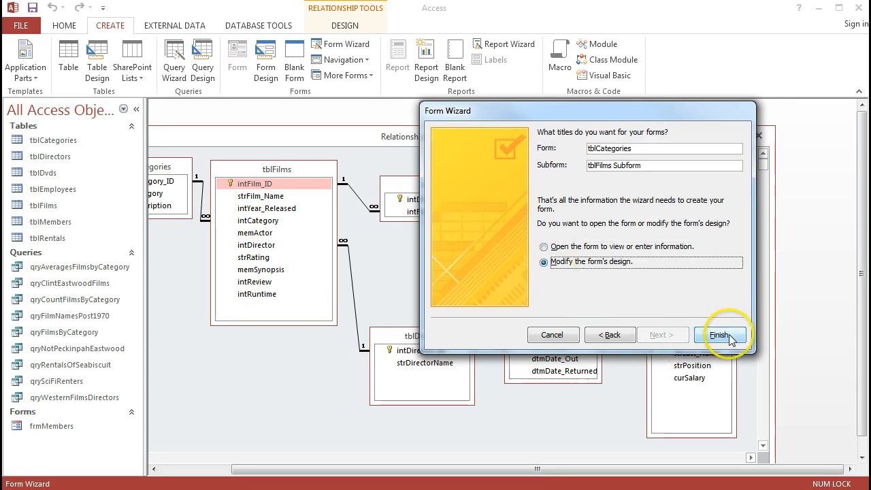
left_click(720, 335)
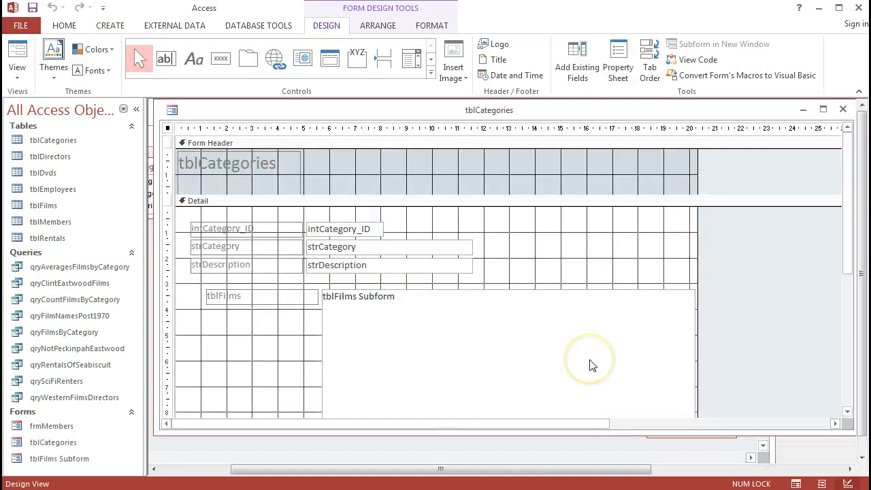
mouse_move(441, 236)
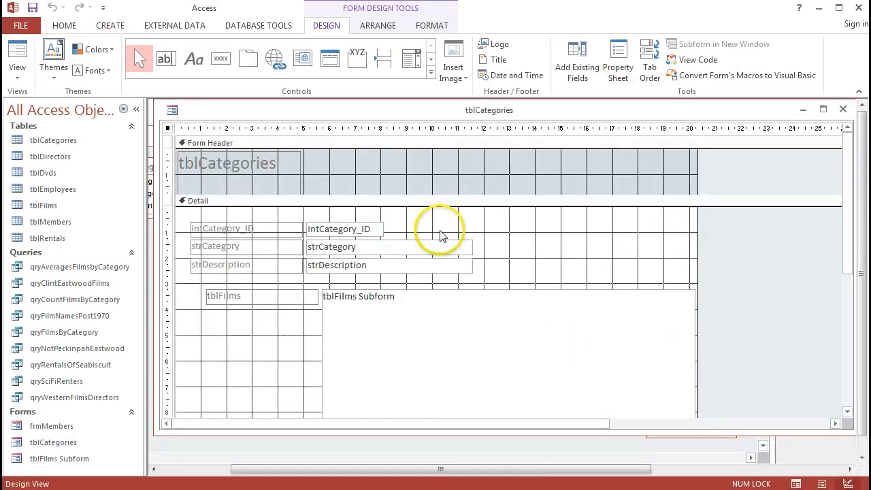
mouse_move(284, 265)
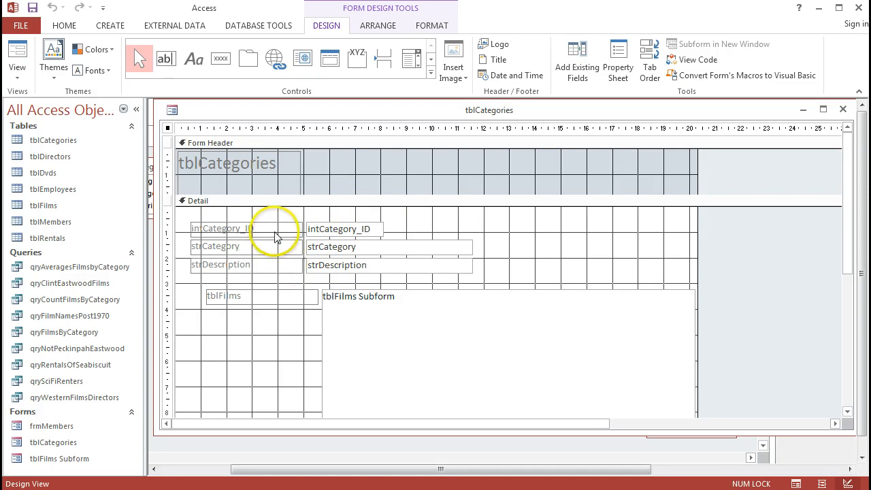
mouse_move(398, 311)
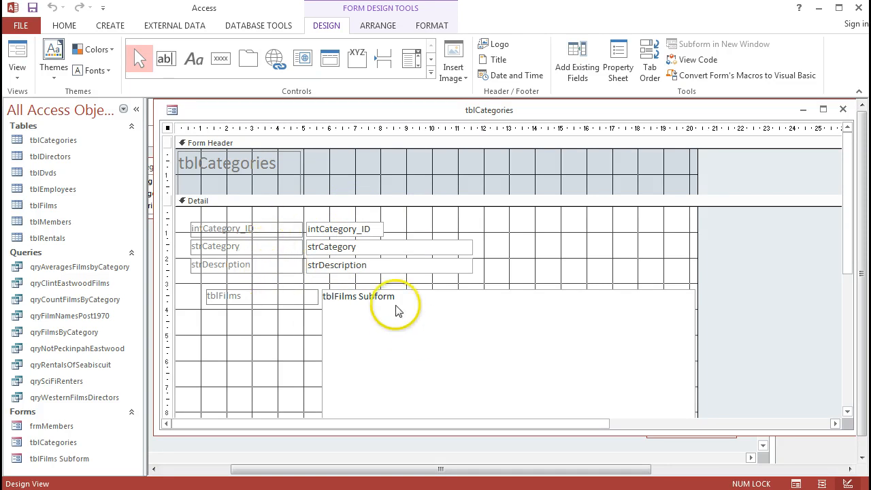
mouse_move(667, 313)
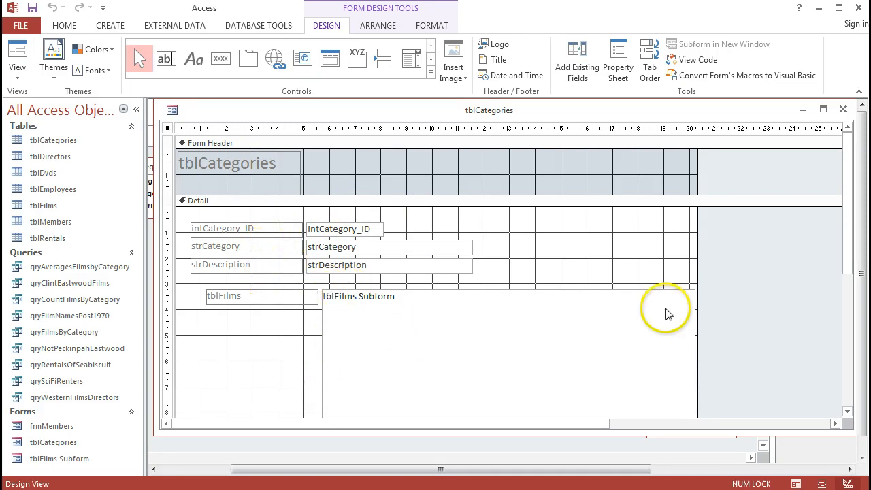
left_click(385, 296)
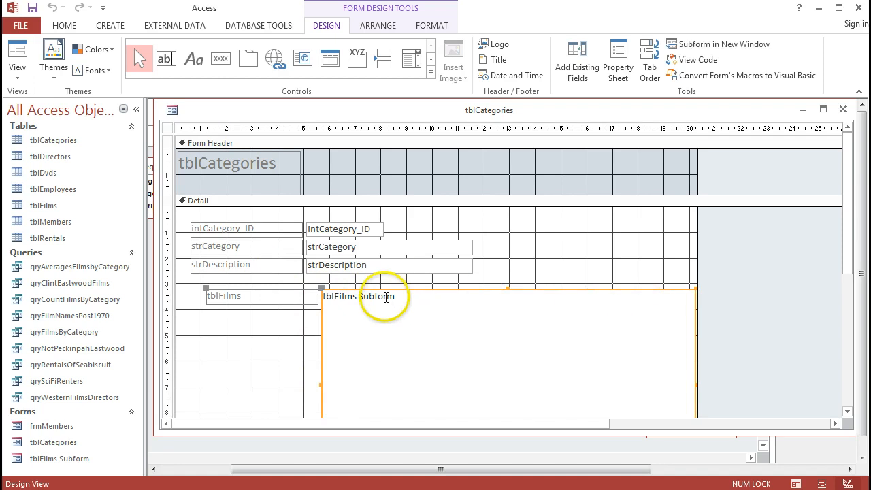
mouse_move(96, 359)
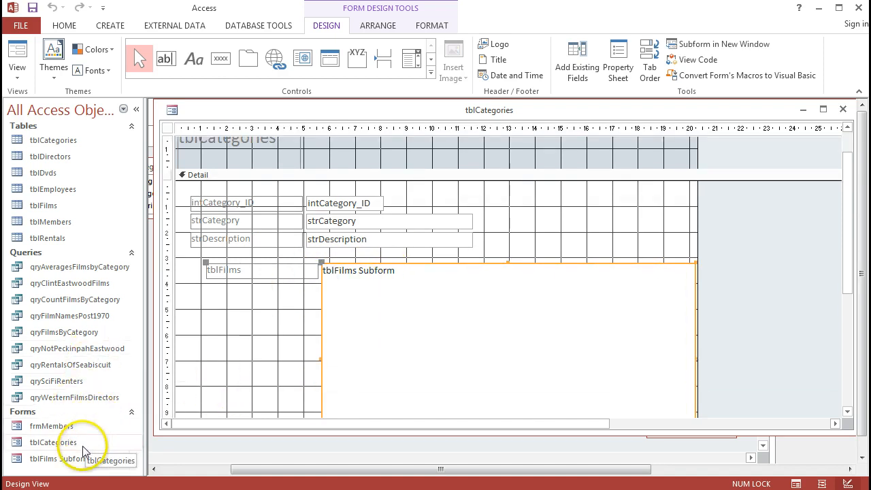
mouse_move(61, 458)
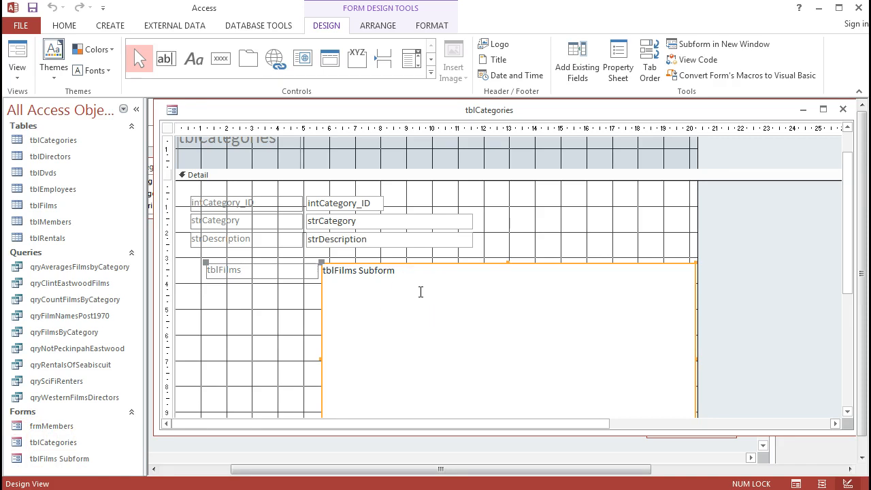
mouse_move(476, 248)
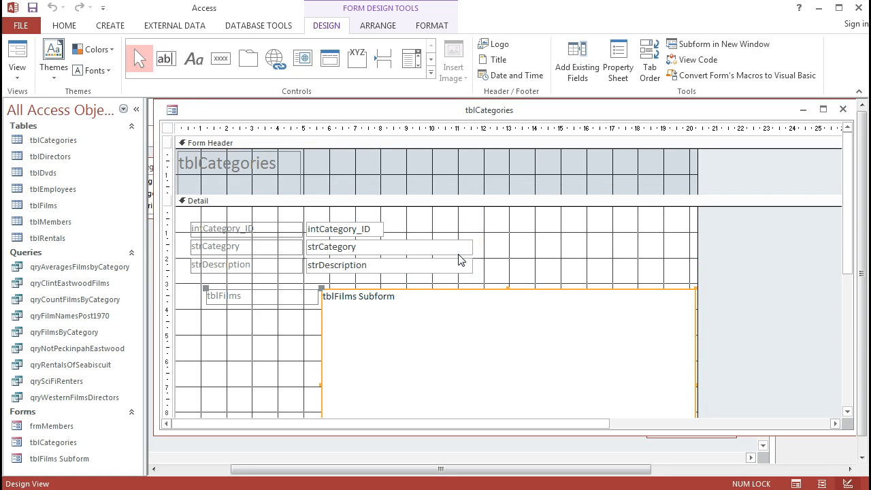
mouse_move(17, 56)
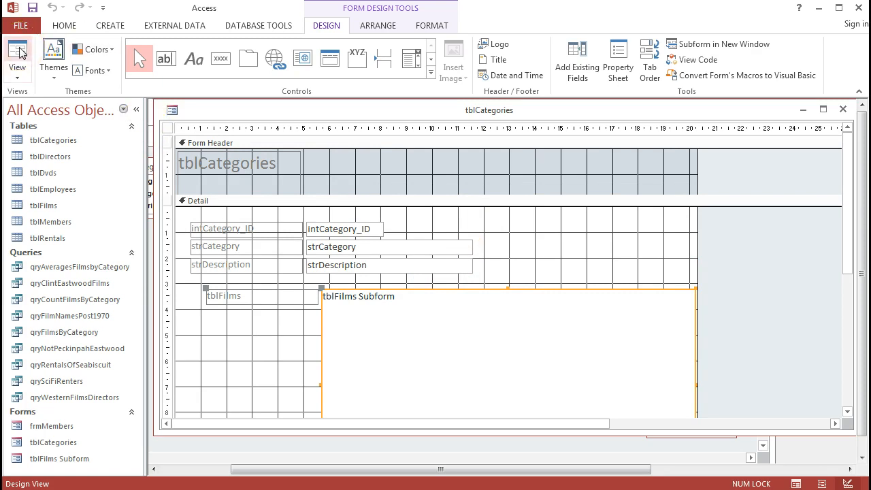
mouse_move(17, 58)
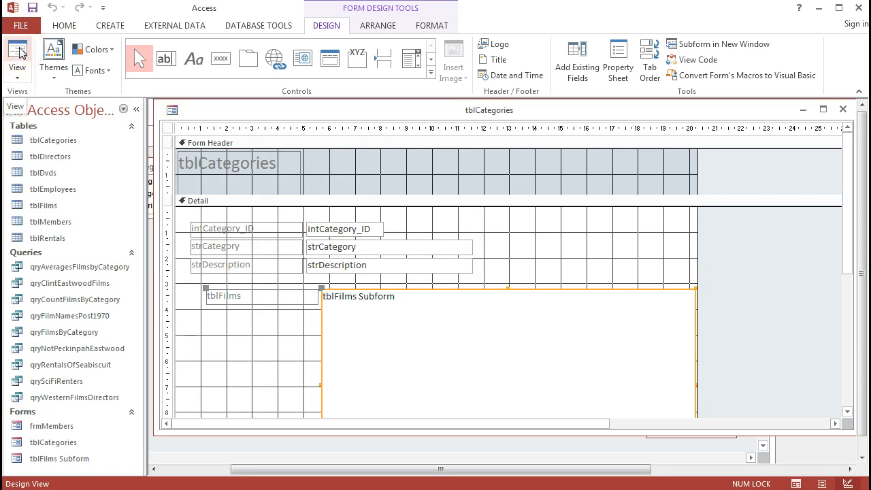
Step: Open the maximized form view and browse from Sci-Fi back to Western's ten films
left_click(17, 58)
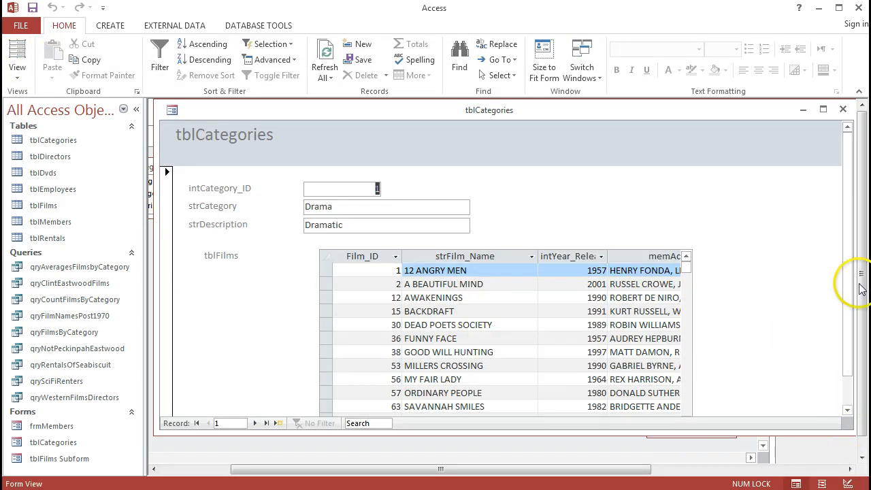
left_click(823, 109)
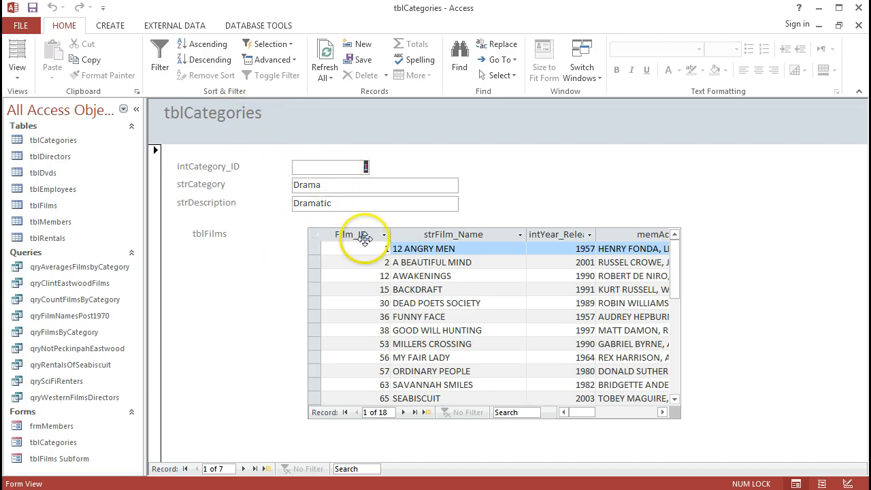
mouse_move(344, 219)
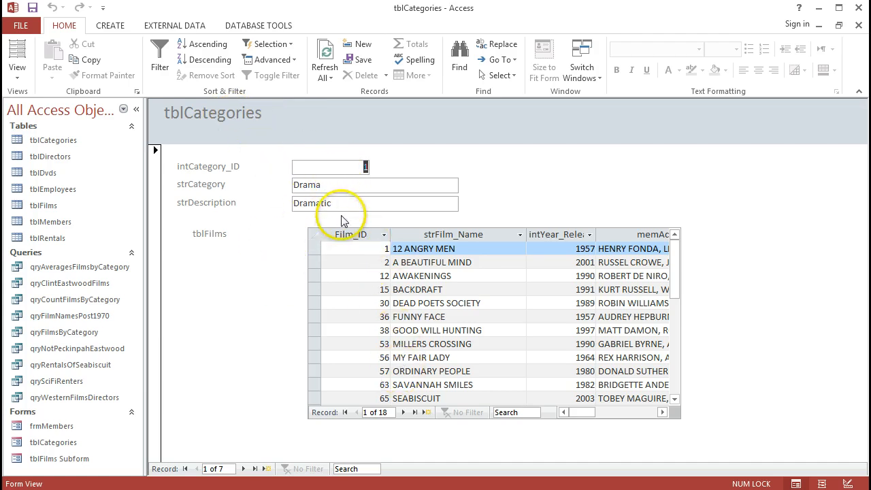
mouse_move(244, 469)
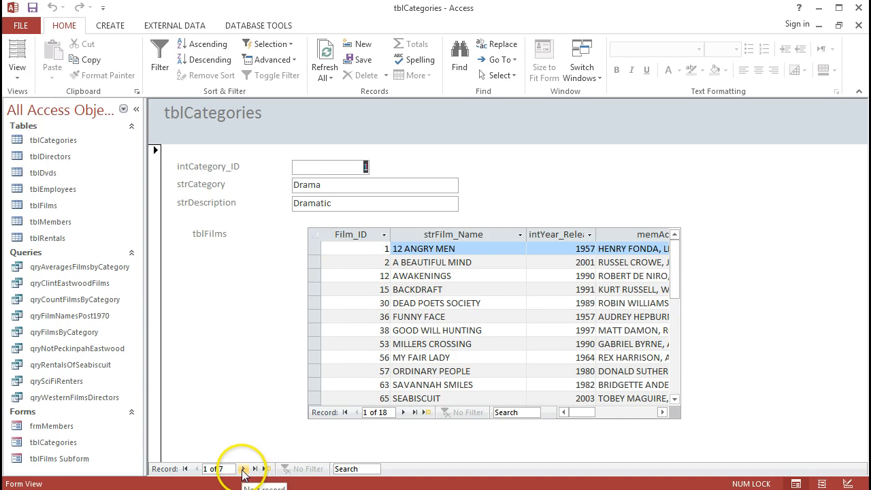
left_click(256, 469)
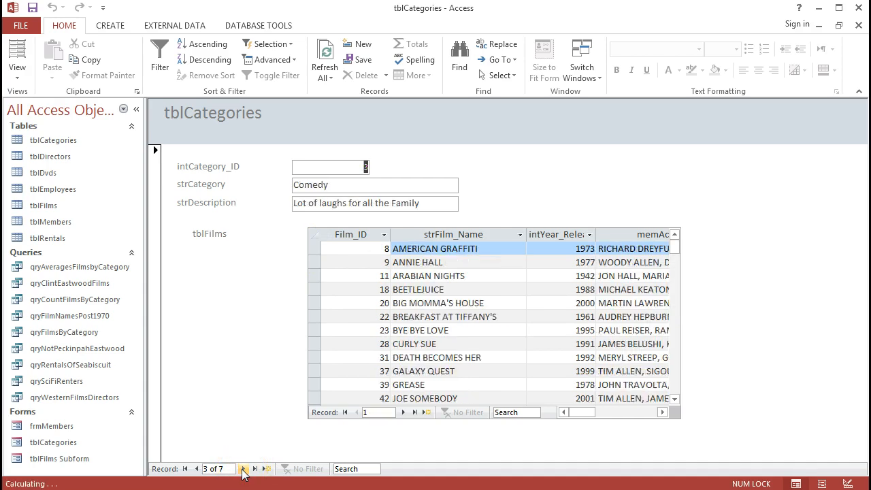
left_click(255, 469)
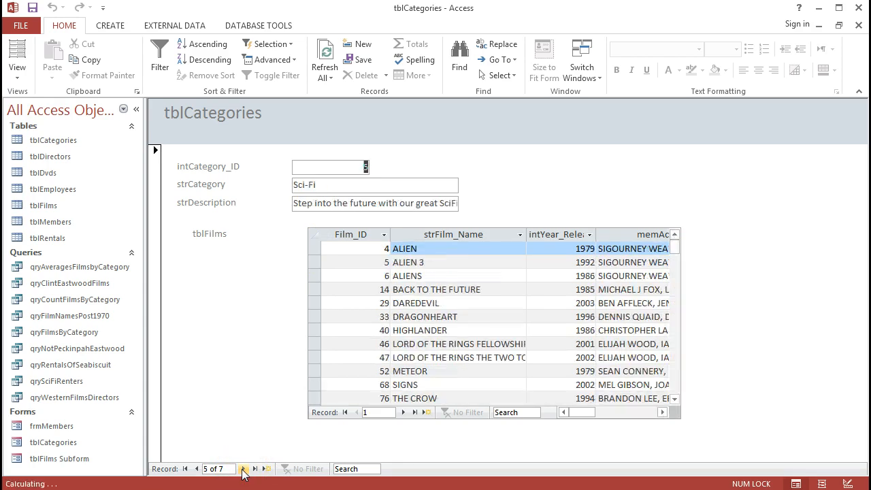
left_click(198, 469)
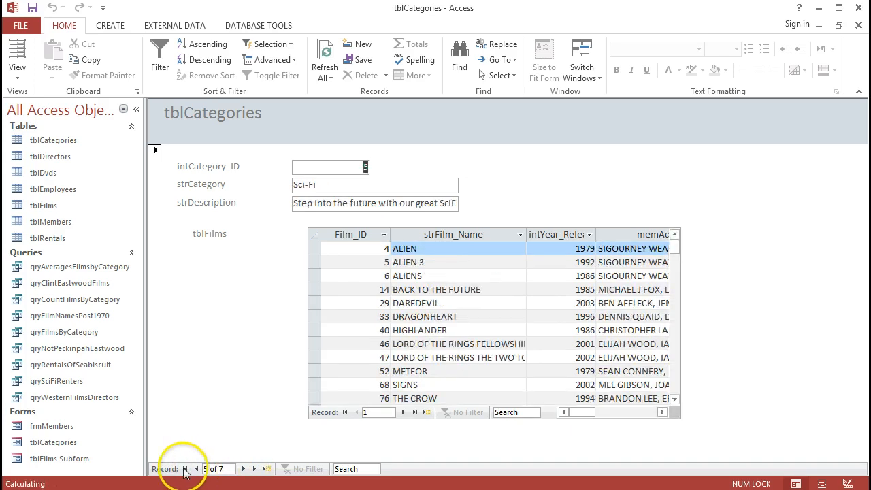
left_click(197, 468)
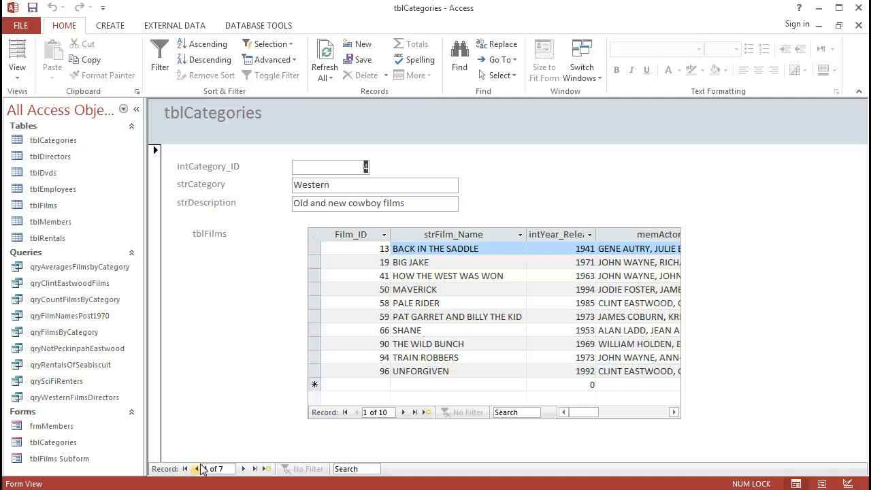
left_click(197, 469)
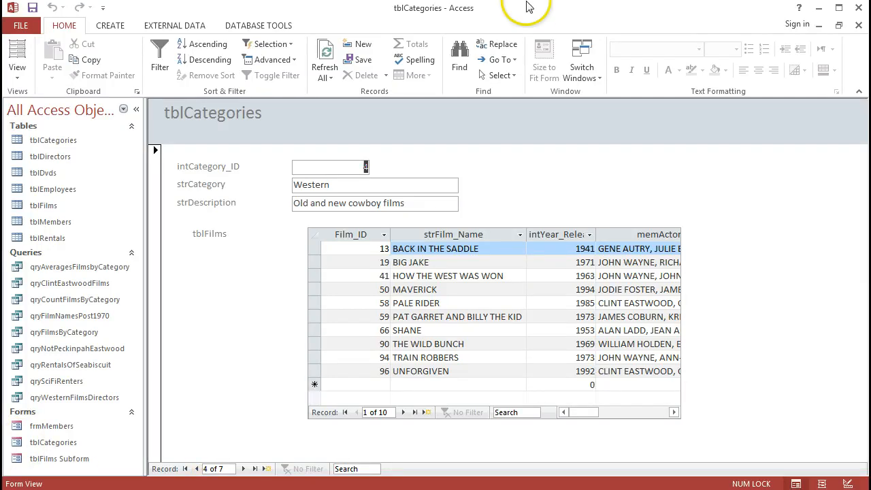
mouse_move(225, 238)
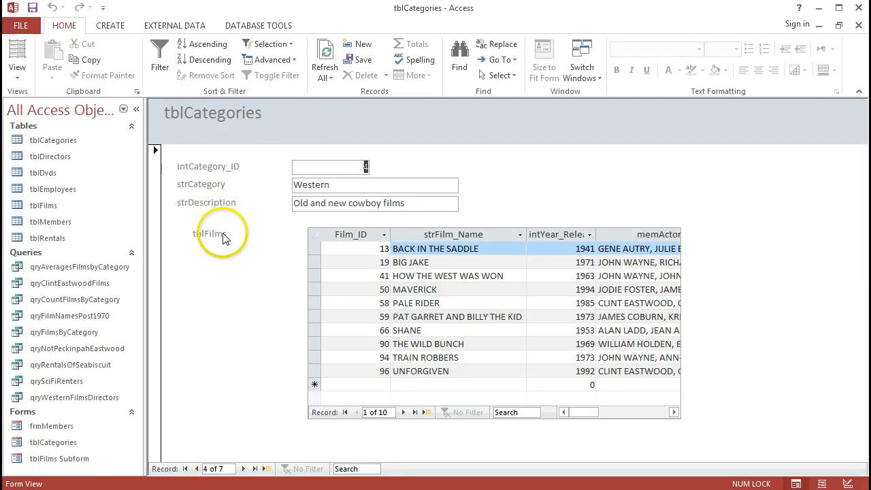
mouse_move(223, 196)
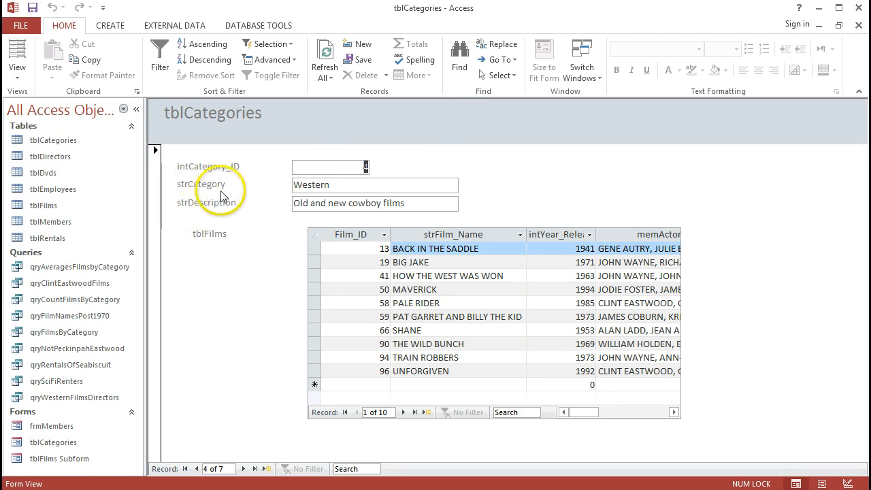
mouse_move(231, 189)
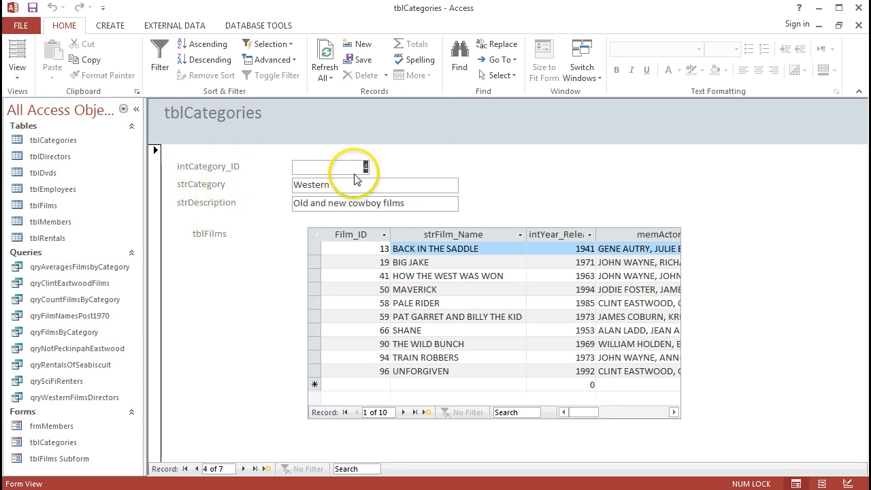
mouse_move(470, 287)
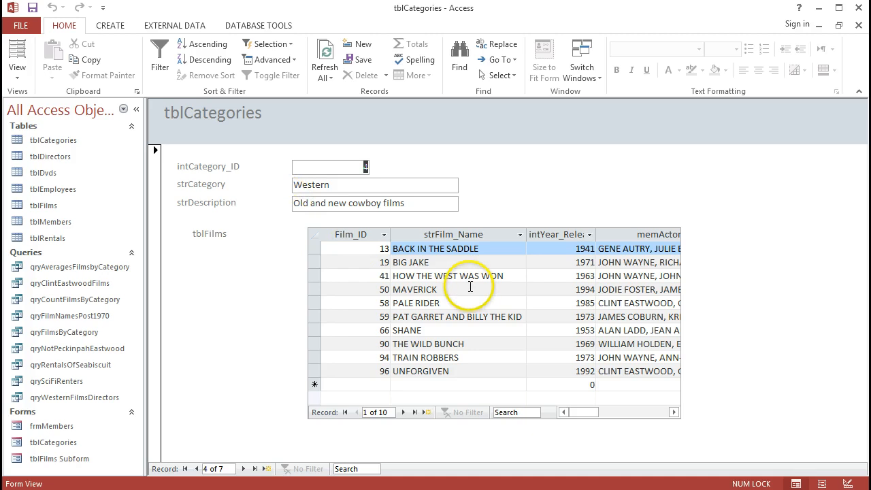
mouse_move(226, 237)
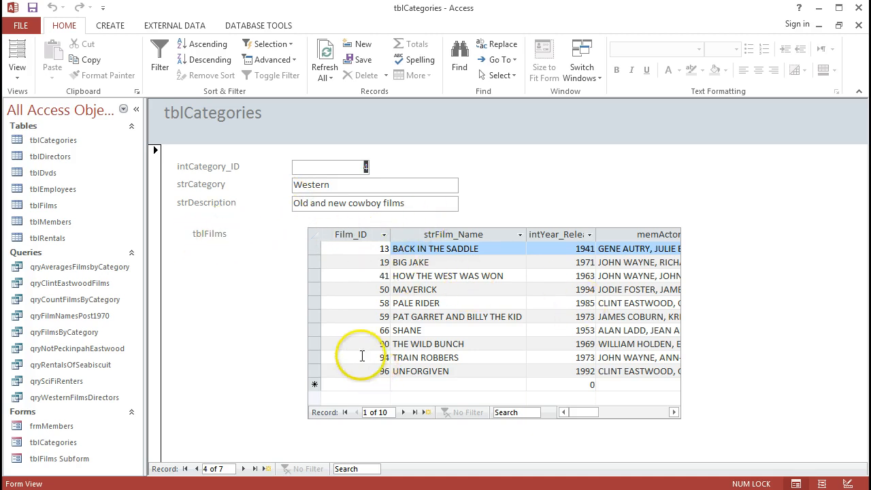
mouse_move(731, 373)
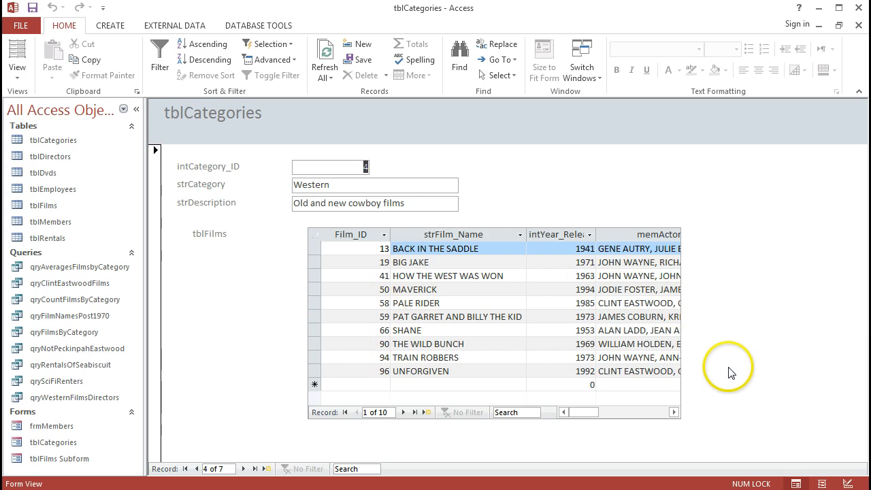
mouse_move(713, 339)
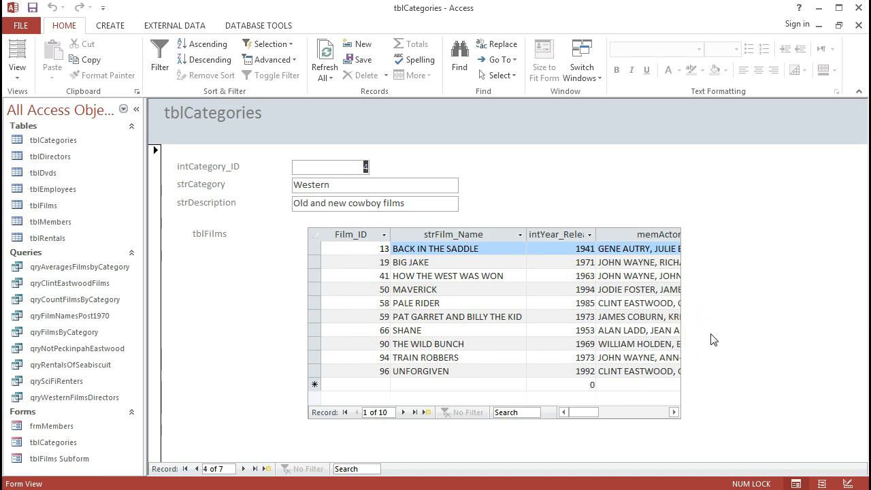
mouse_move(719, 337)
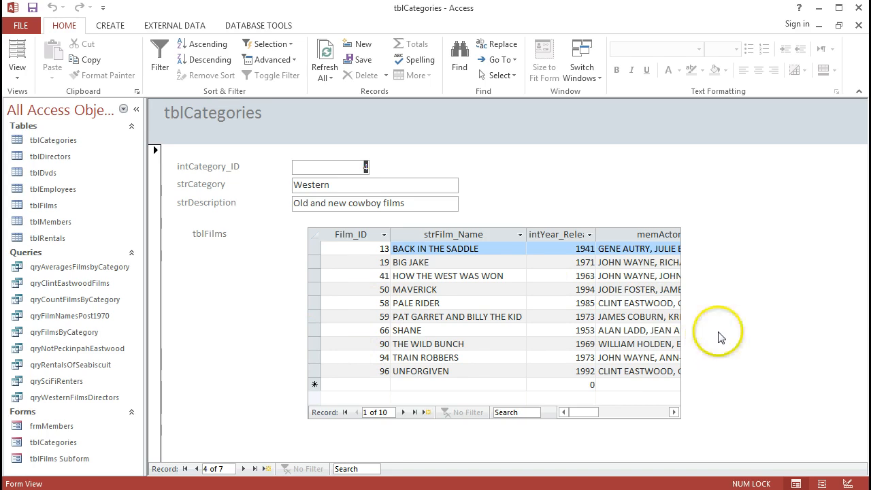
mouse_move(299, 284)
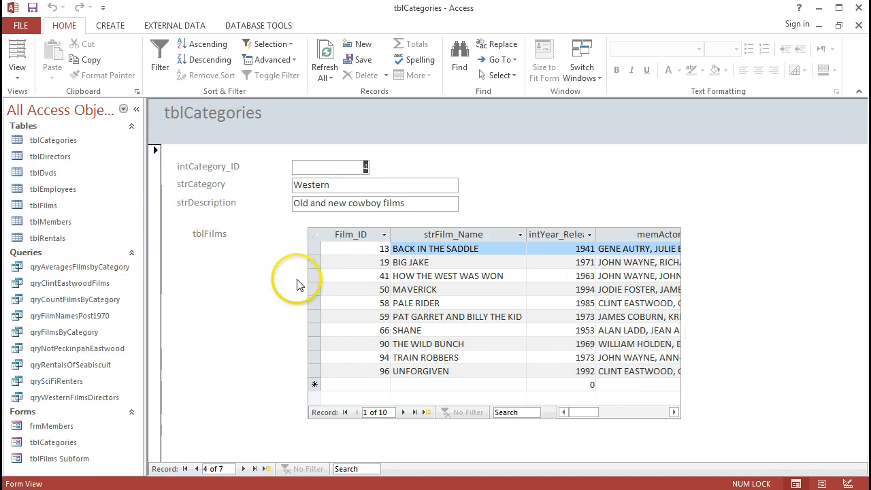
mouse_move(300, 281)
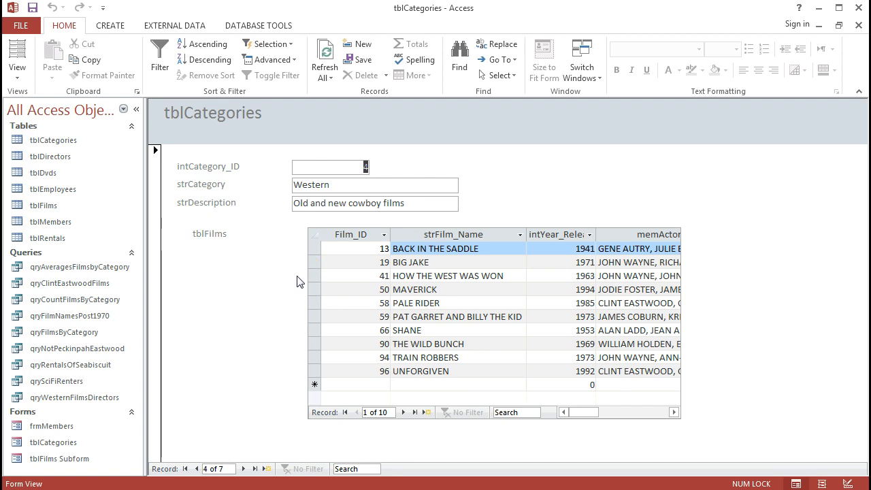
Step: In Design View, move the tblFilms subform left and stretch it past the form's right edge
left_click(17, 57)
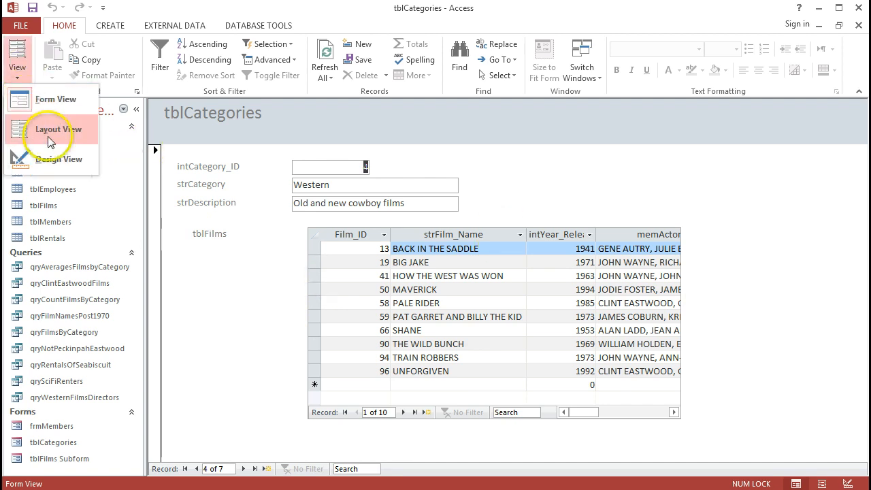
left_click(59, 158)
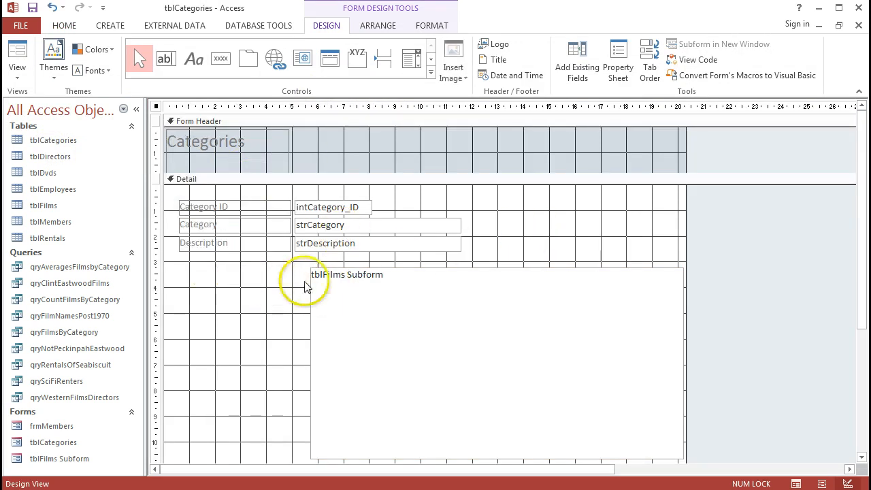
left_click_drag(306, 286, 204, 262)
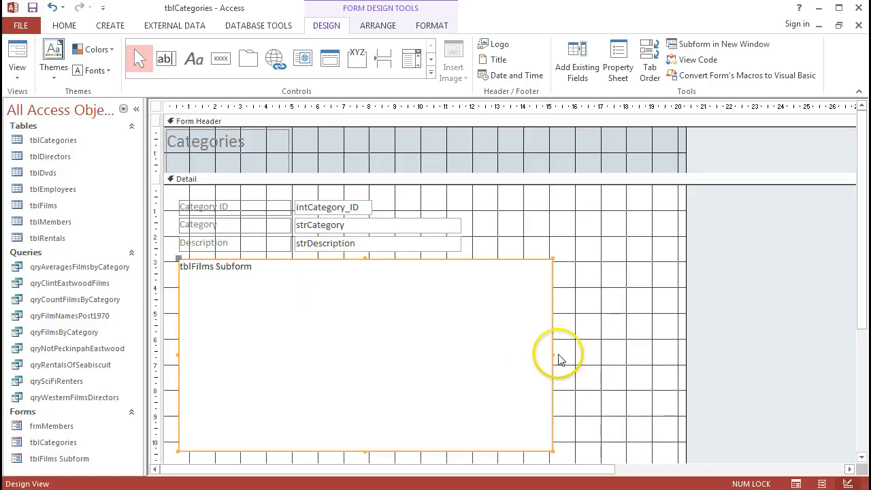
left_click_drag(552, 358, 686, 358)
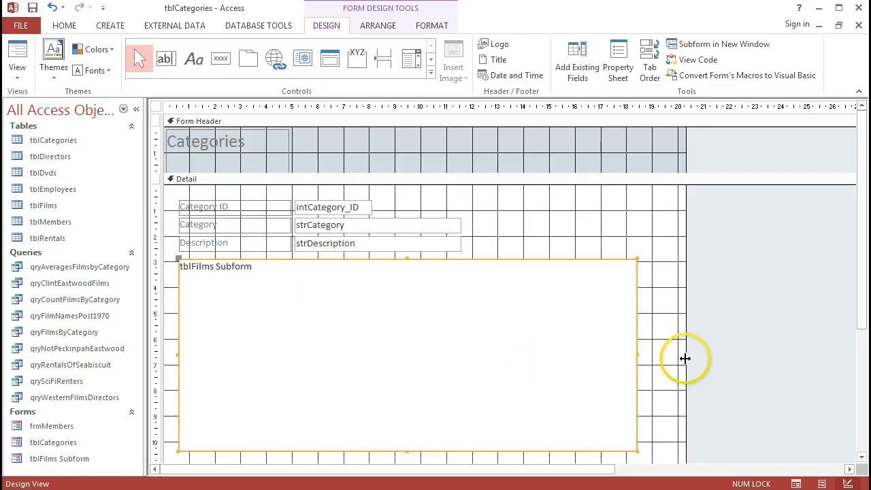
mouse_move(684, 357)
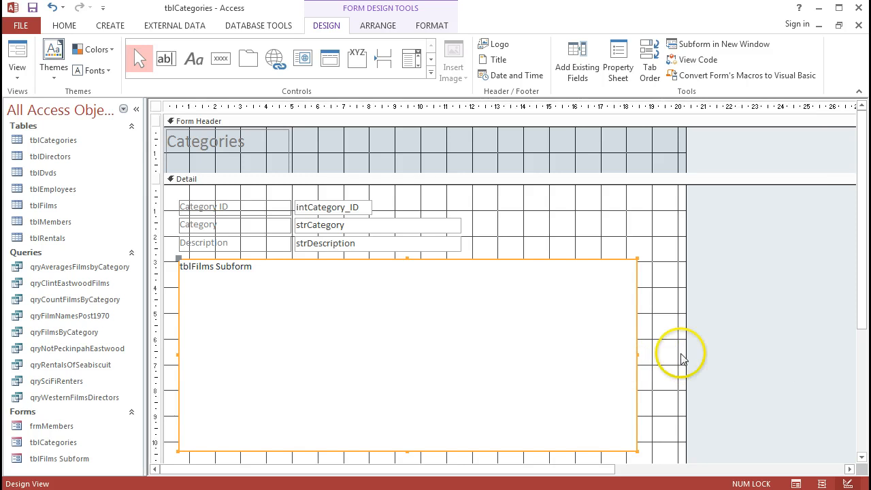
left_click_drag(636, 357, 786, 366)
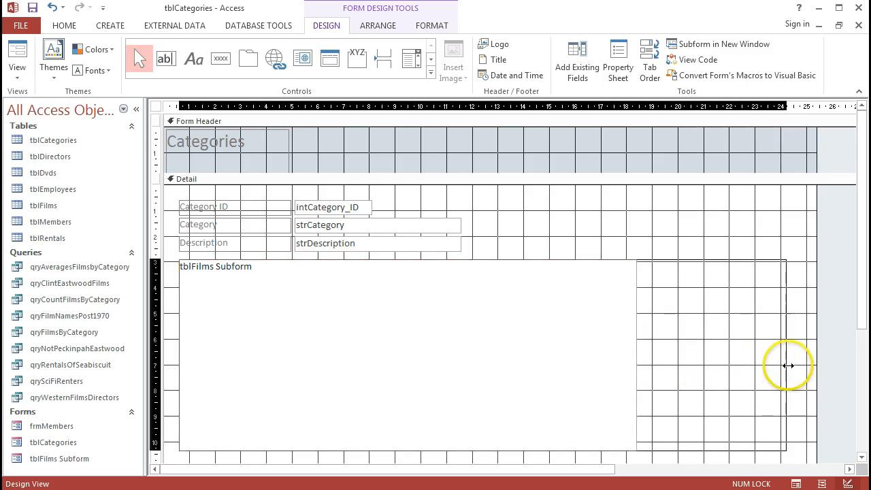
left_click(495, 331)
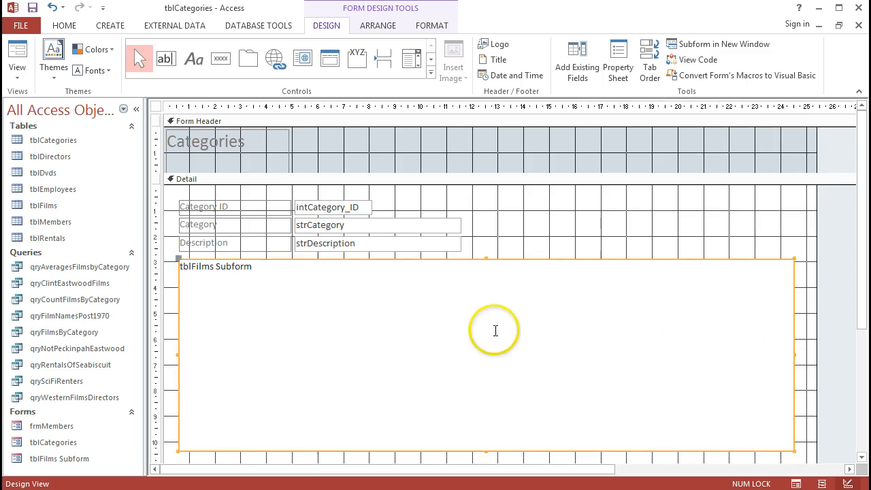
Step: Open the Property Sheet for intCategory_ID, then switch it to the Detail section
left_click(332, 207)
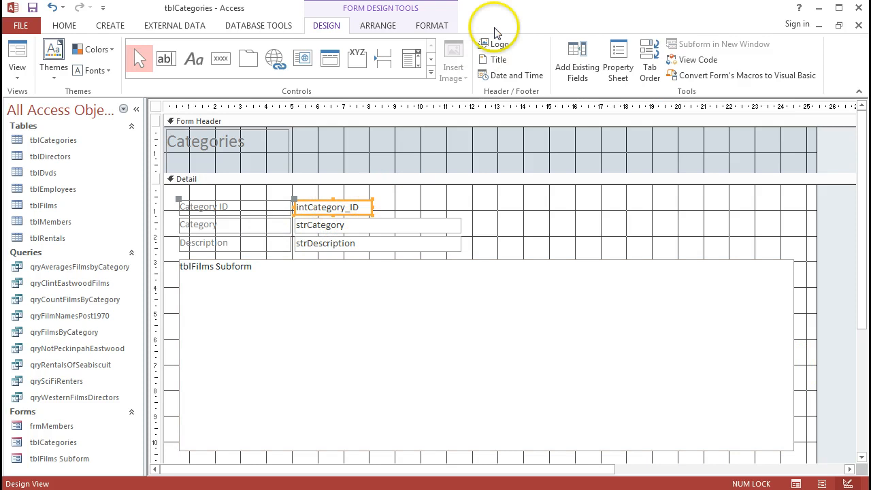
left_click(618, 57)
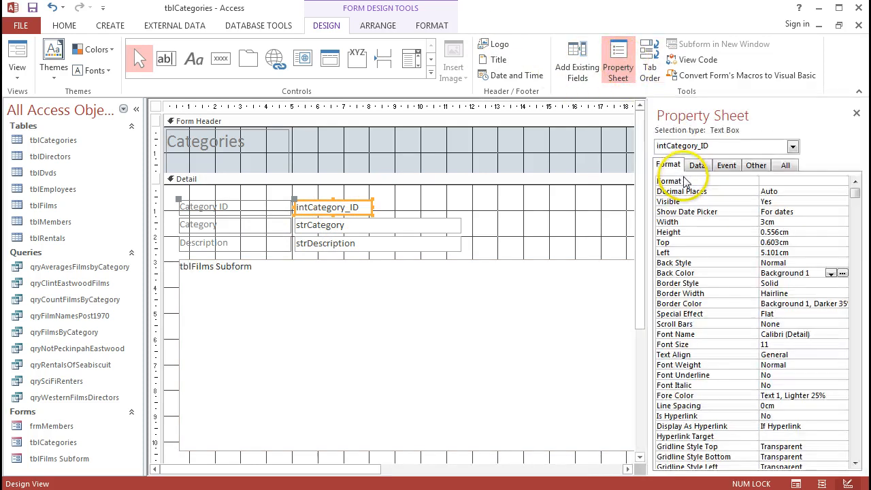
mouse_move(698, 351)
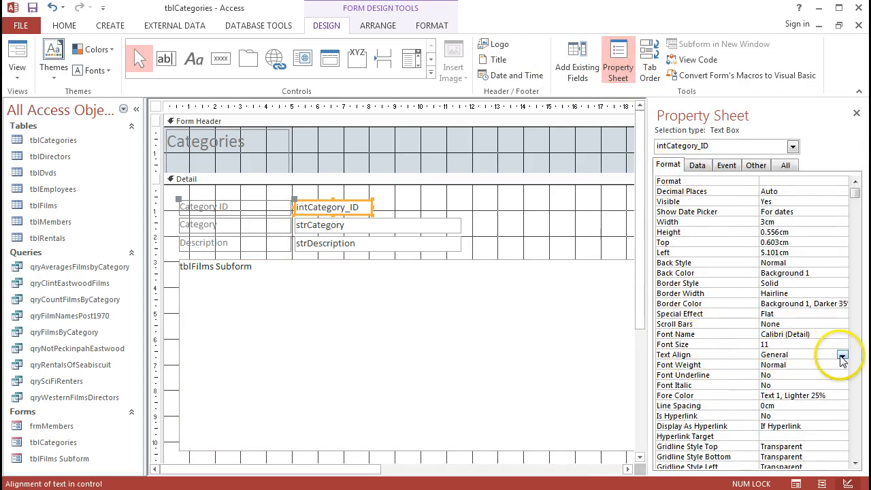
left_click(842, 354)
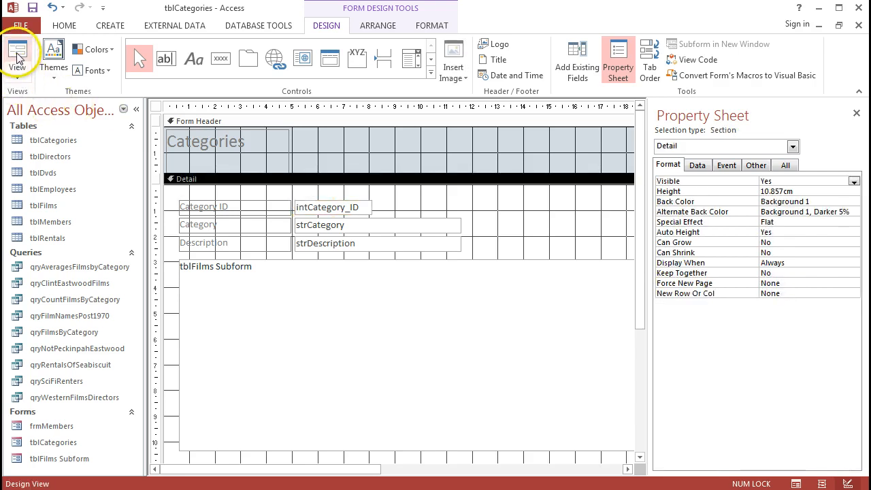
Step: Return to form view showing Drama's 18 films and drop down the View menu
left_click(17, 58)
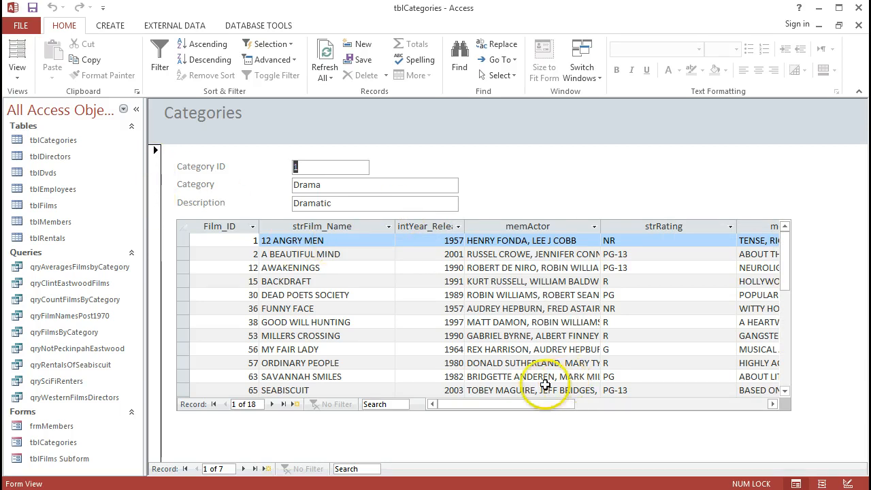
mouse_move(762, 326)
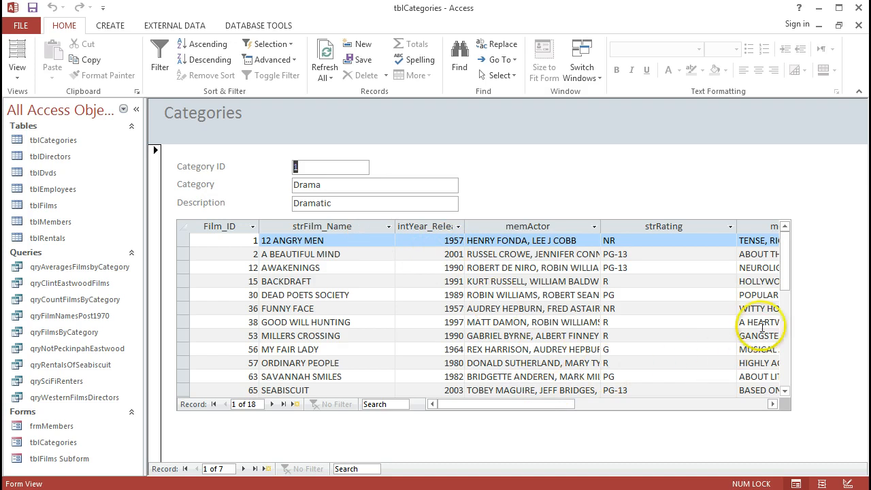
mouse_move(465, 191)
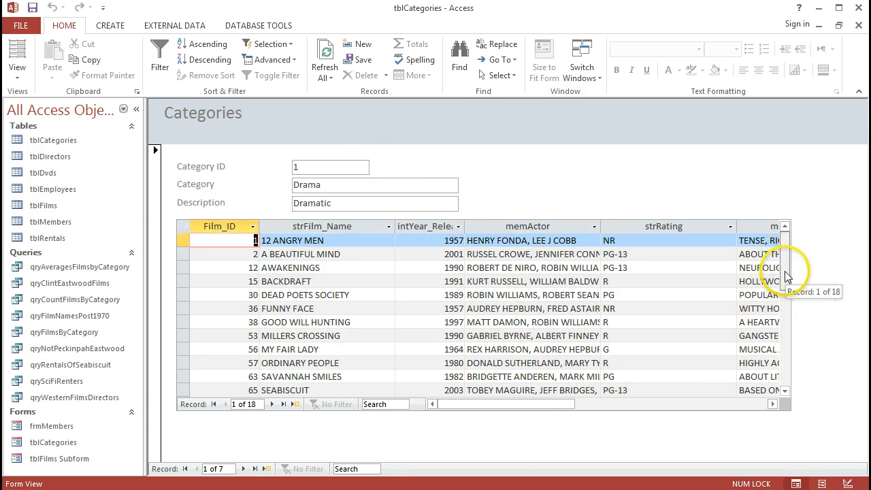
scroll("down", 3)
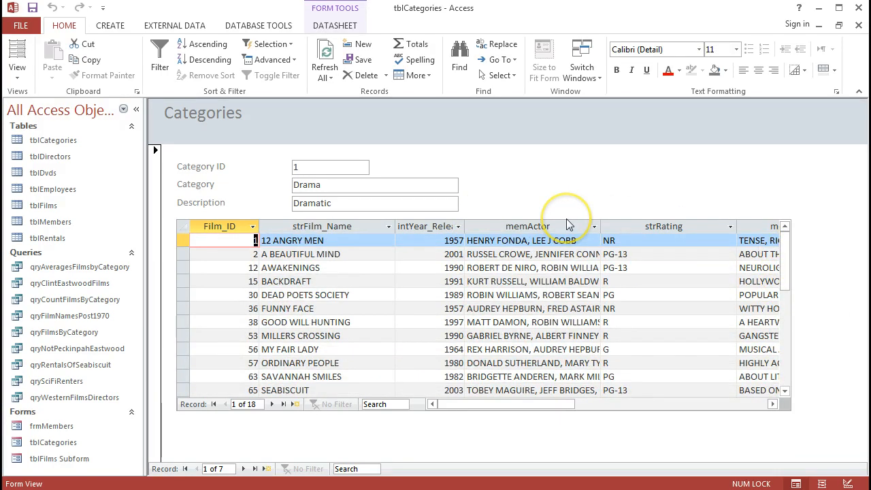
mouse_move(575, 168)
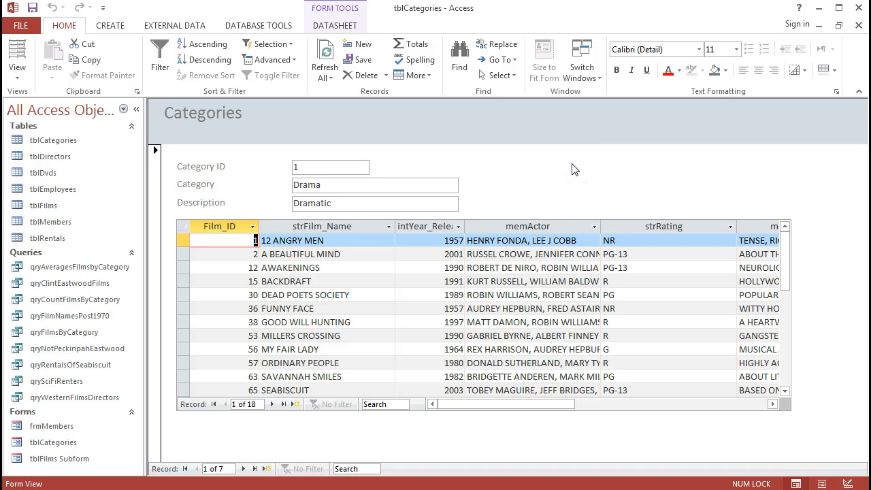
mouse_move(264, 168)
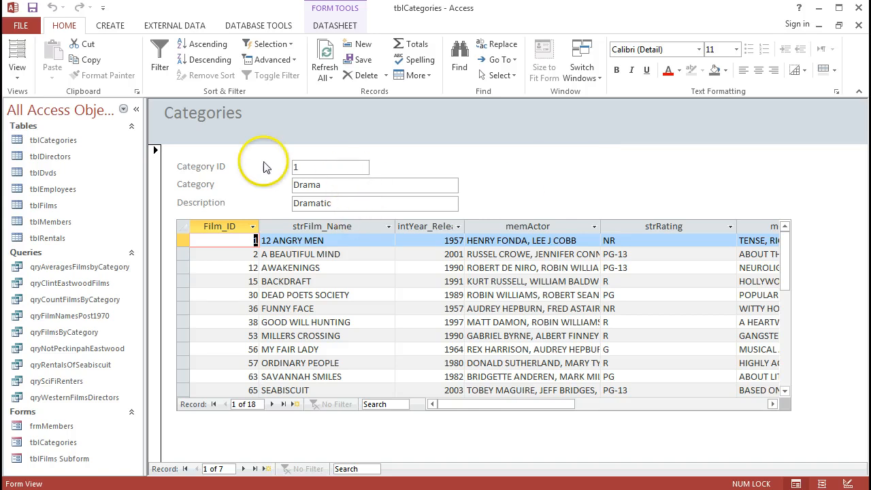
left_click(344, 185)
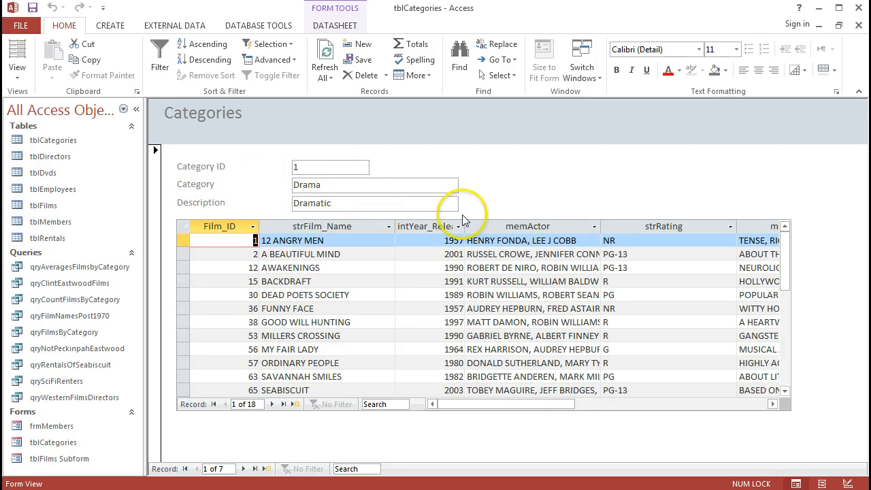
mouse_move(810, 182)
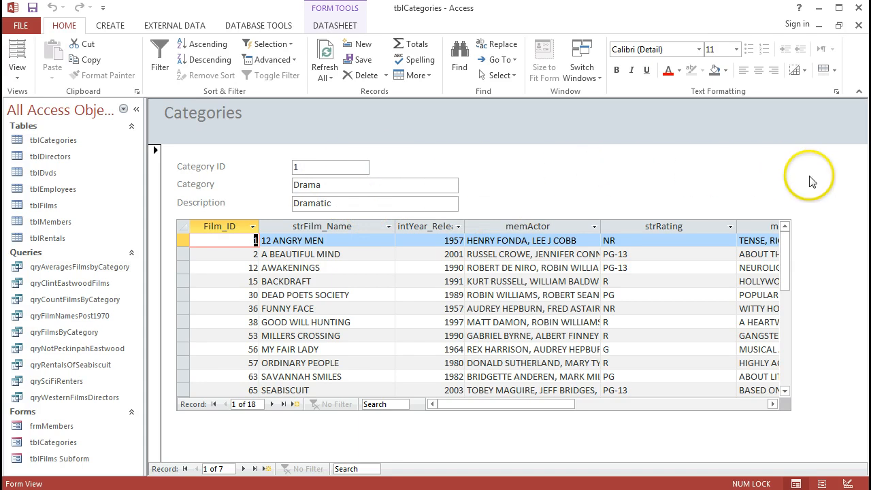
mouse_move(367, 148)
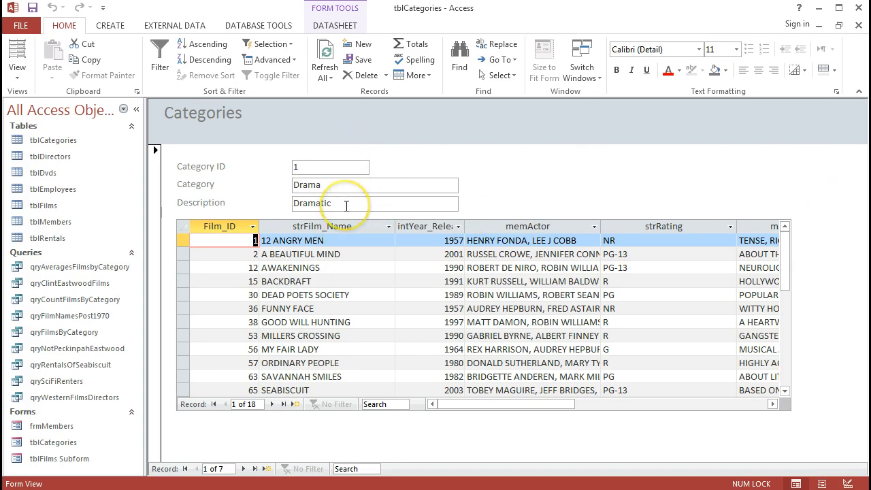
mouse_move(708, 176)
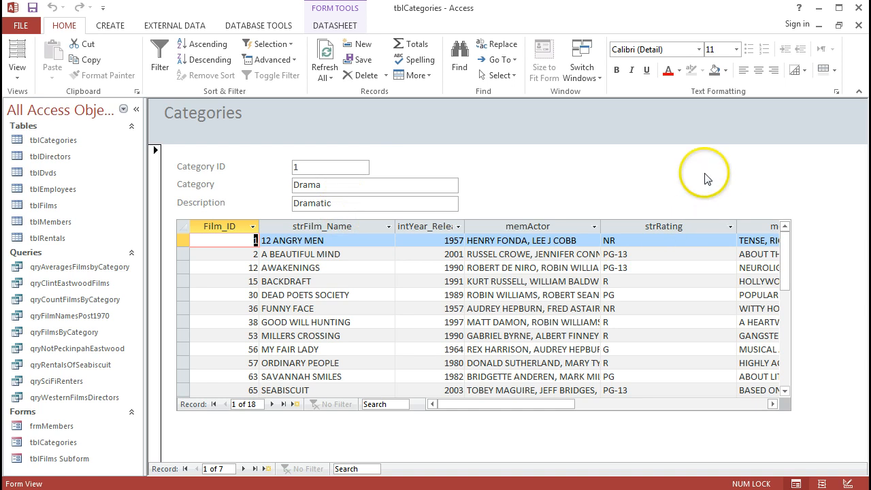
mouse_move(583, 218)
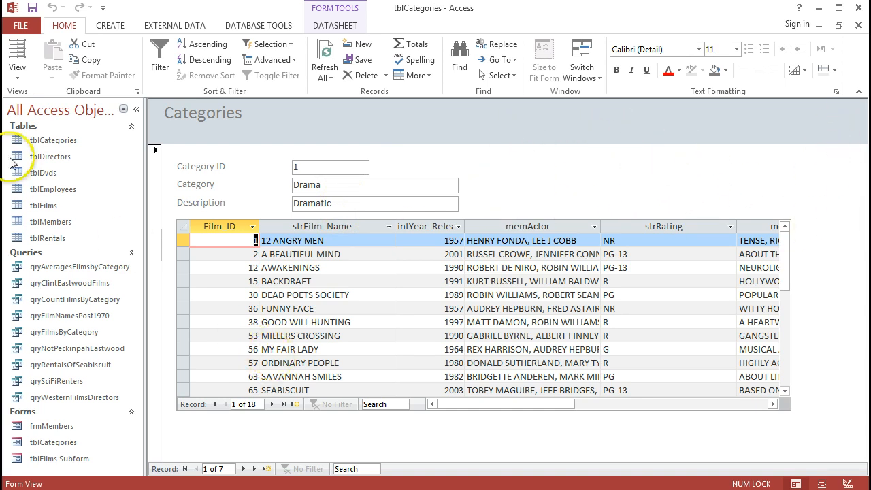
left_click(17, 58)
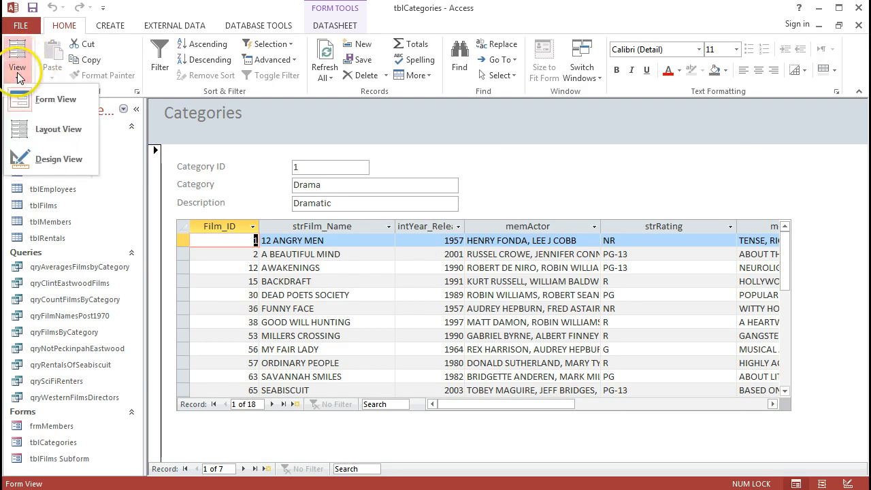
Step: In Design View, delete the Category ID label and select strCategory, intCategory_ID, strDescription for the top row
left_click(62, 159)
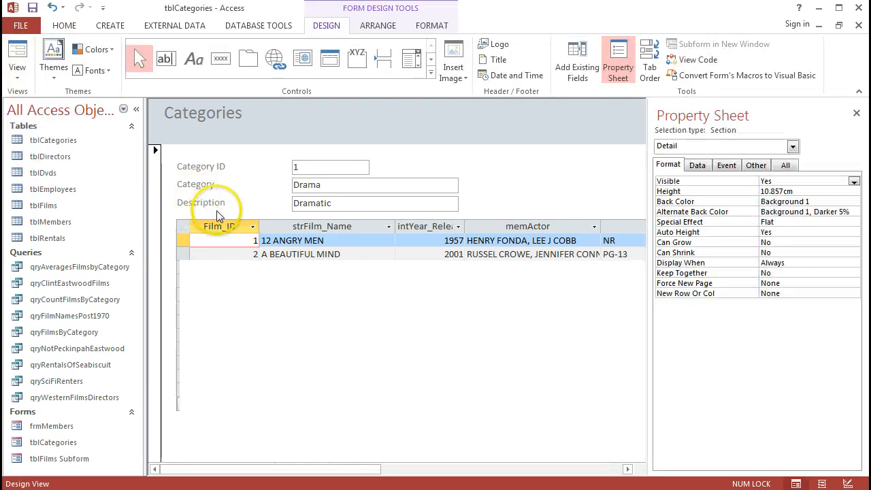
left_click(17, 58)
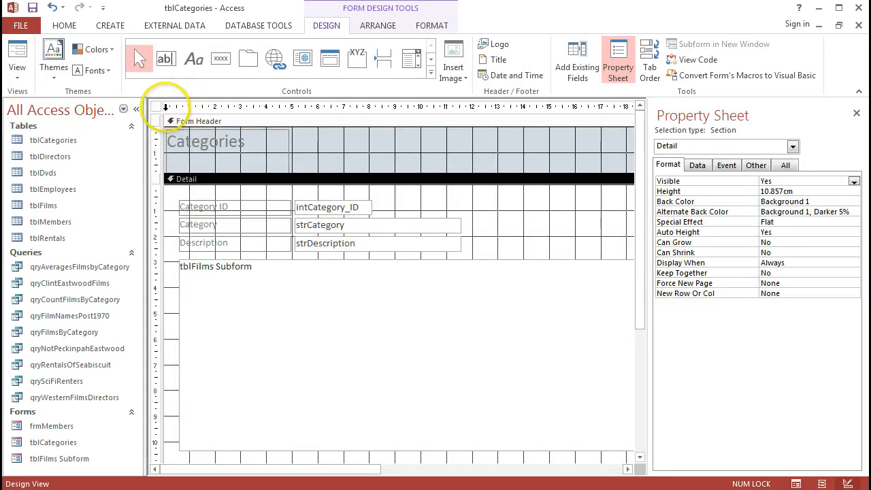
left_click(165, 106)
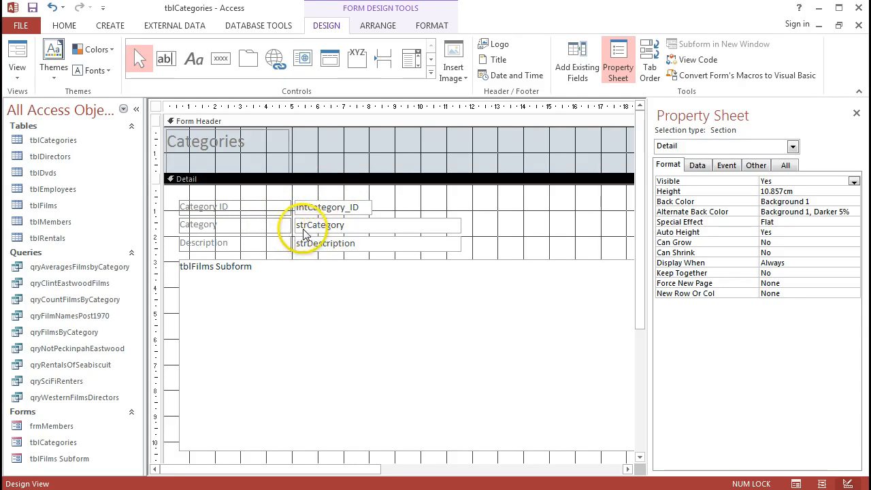
left_click(198, 225)
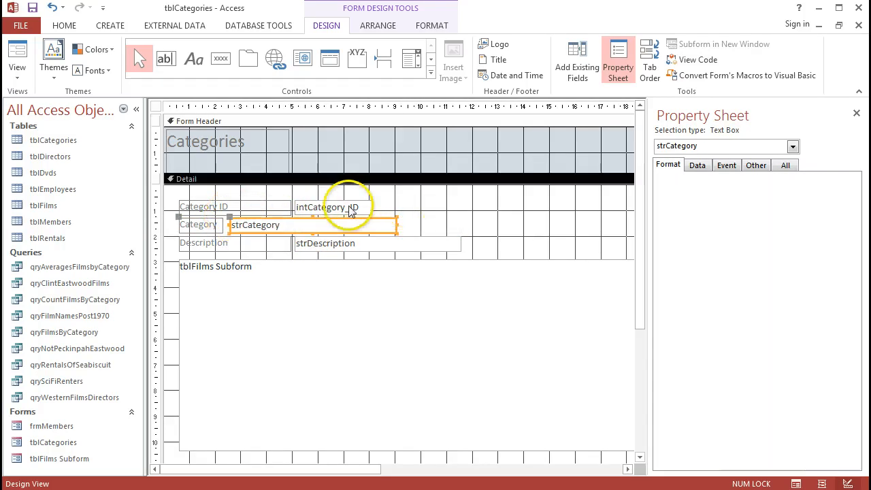
left_click(204, 207)
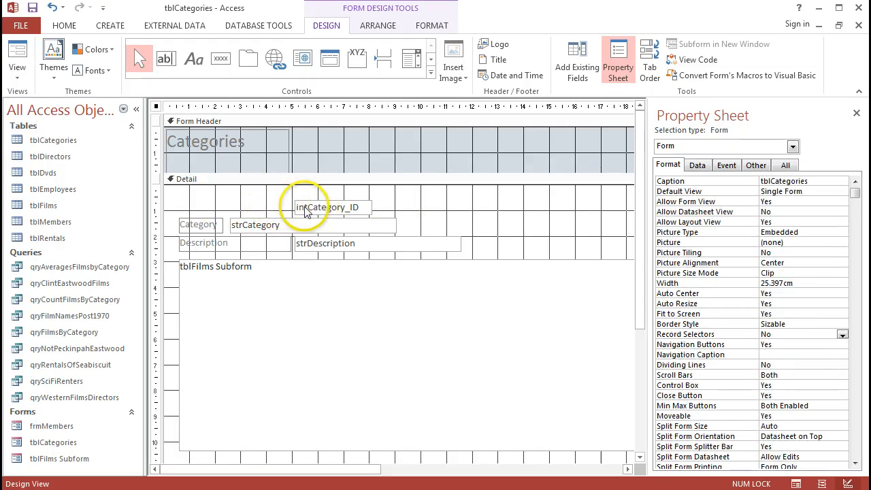
left_click(330, 207)
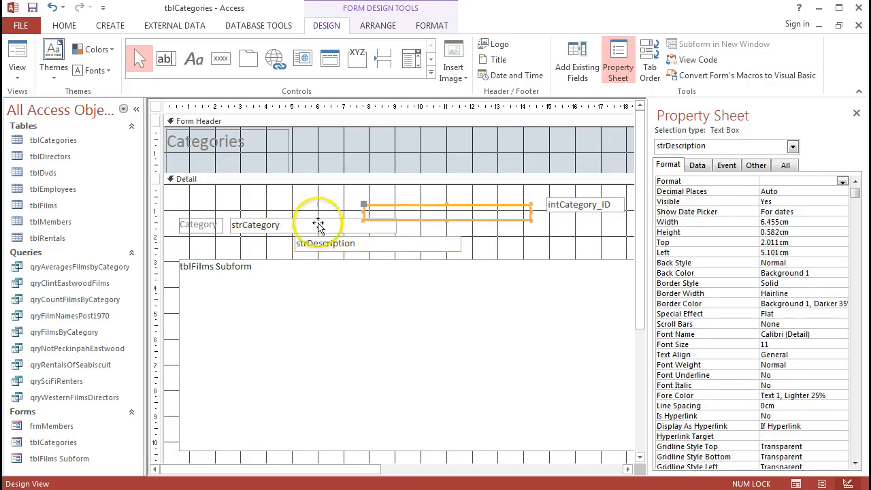
left_click(191, 199)
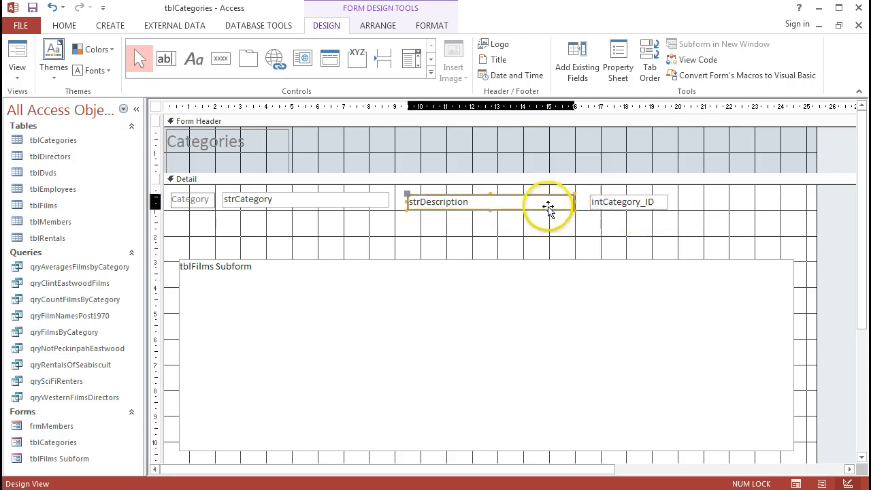
Step: Top-align the Category label with the strCategory, strDescription and intCategory_ID fields
left_click(378, 25)
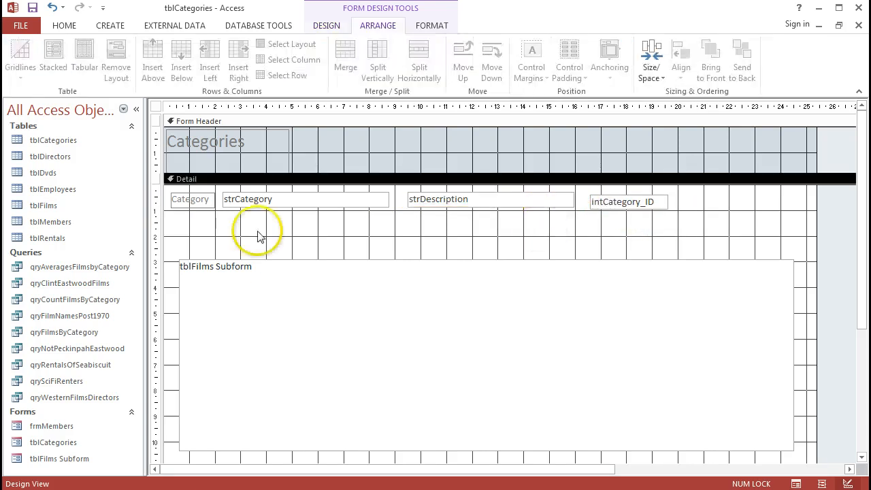
mouse_move(170, 195)
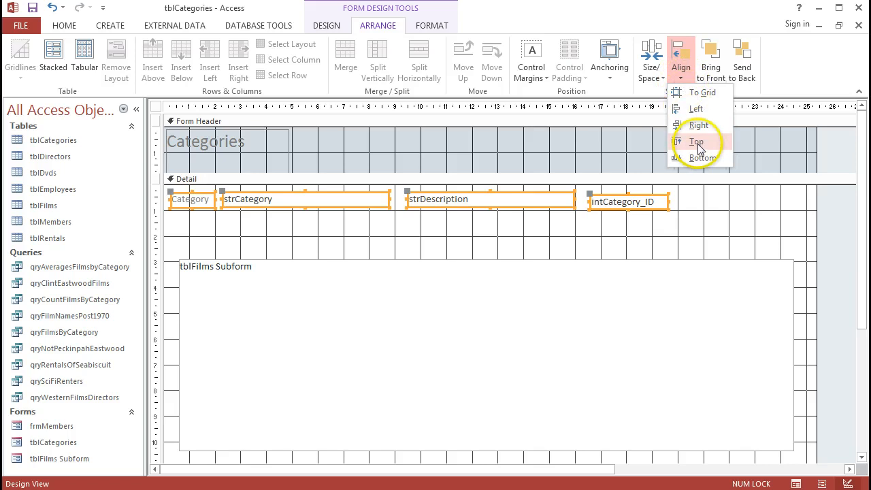
left_click(697, 142)
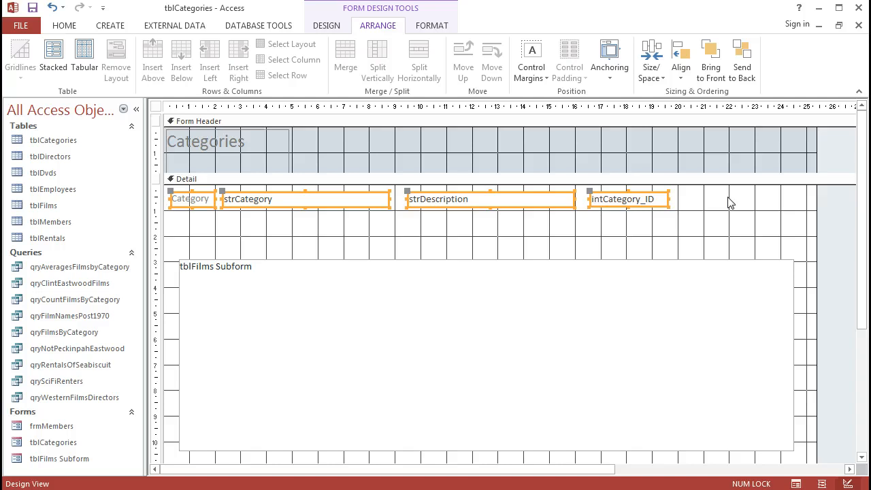
left_click(487, 262)
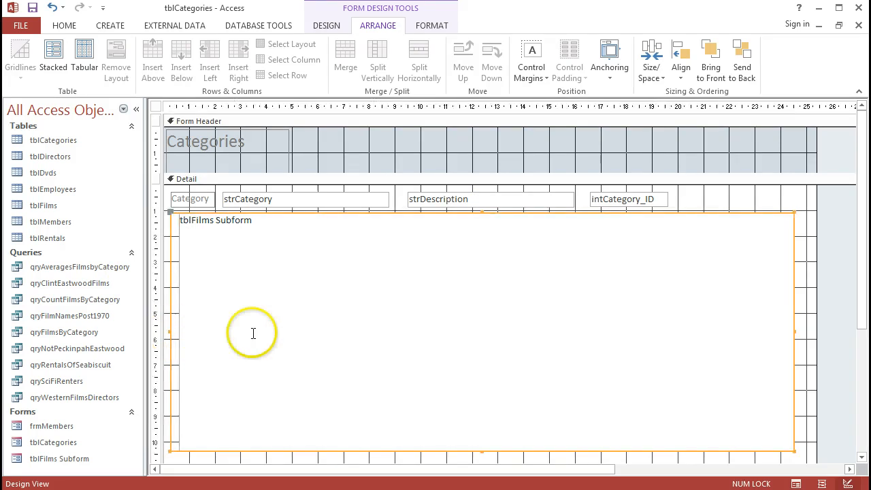
mouse_move(816, 298)
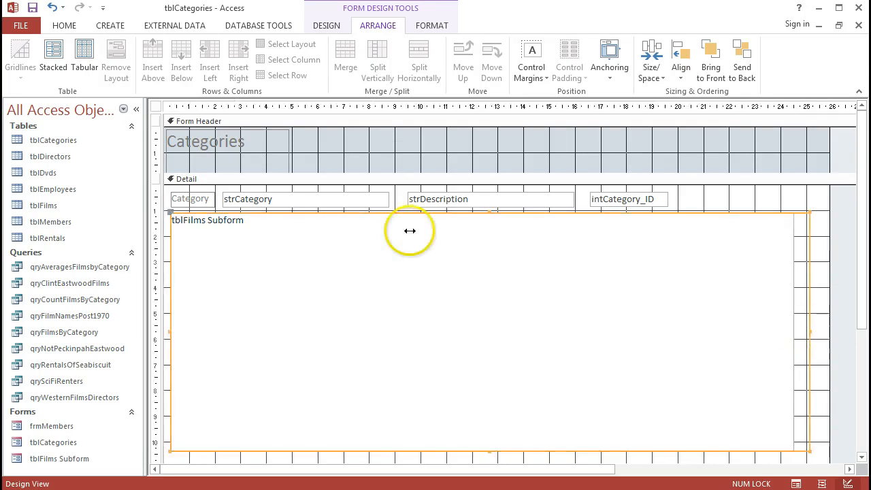
Step: Return to the Design tab after repositioning and widening the tblFilms Subform
left_click(327, 26)
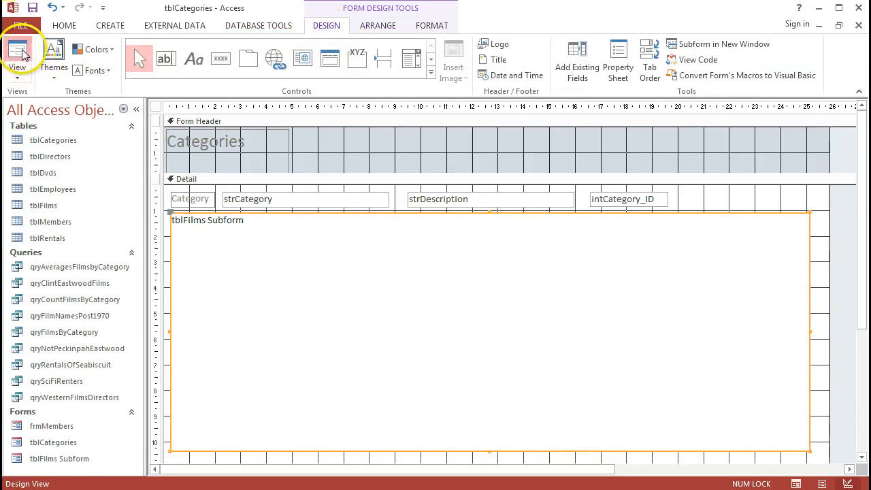
left_click(17, 58)
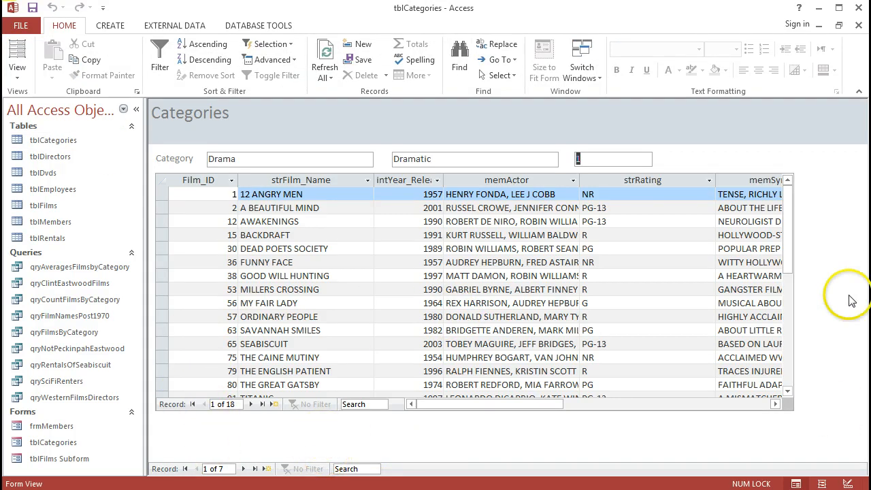
mouse_move(800, 314)
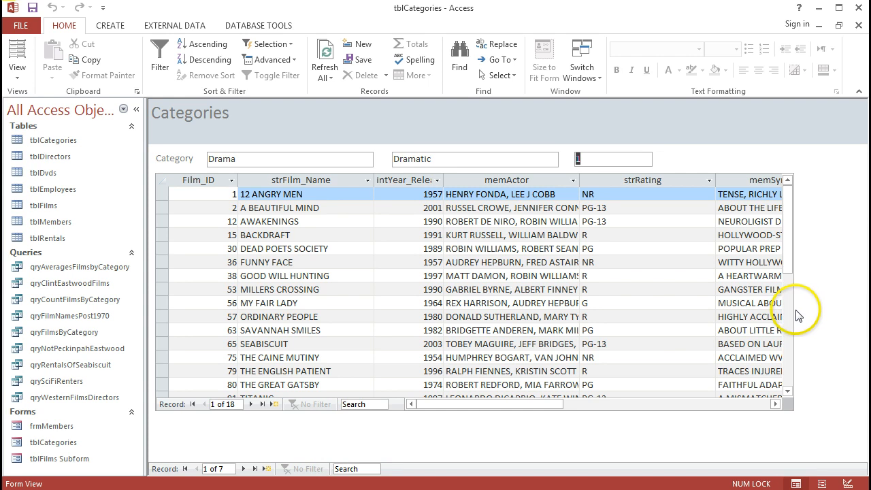
mouse_move(360, 312)
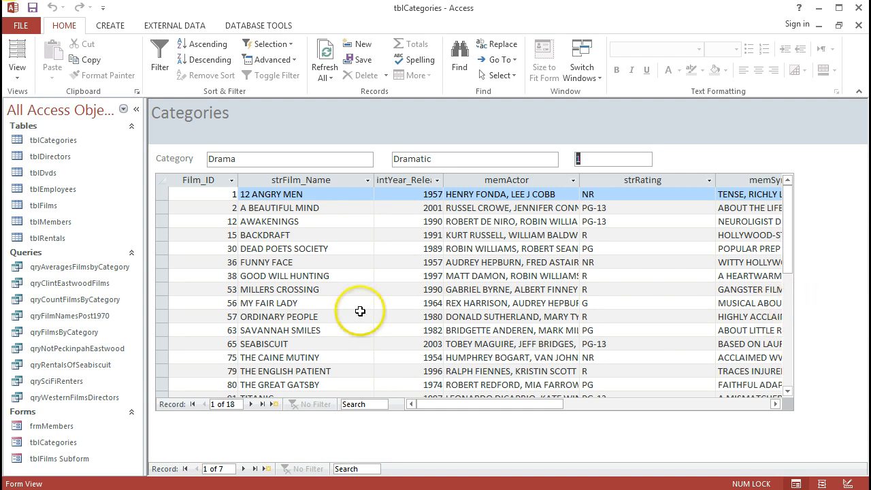
mouse_move(216, 187)
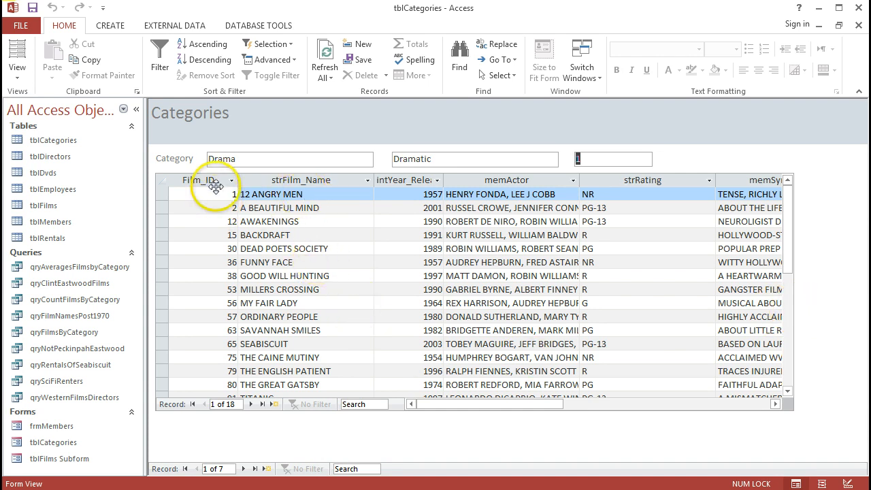
mouse_move(548, 191)
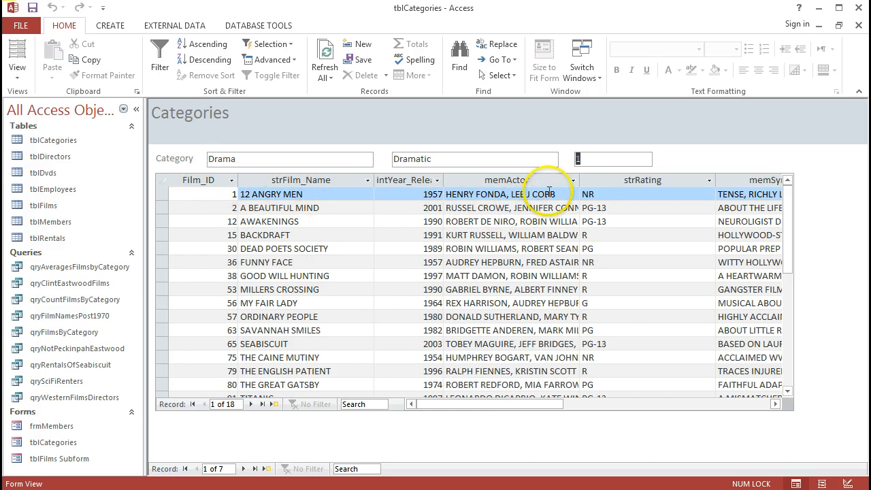
mouse_move(353, 179)
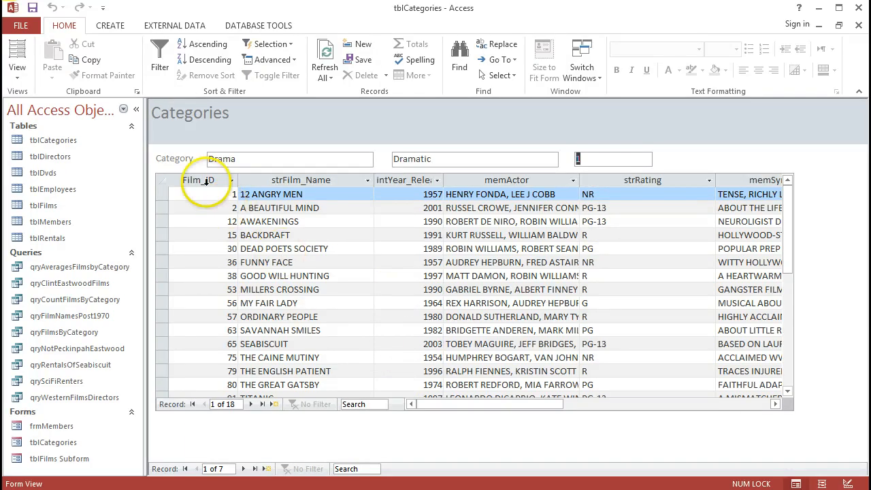
mouse_move(510, 185)
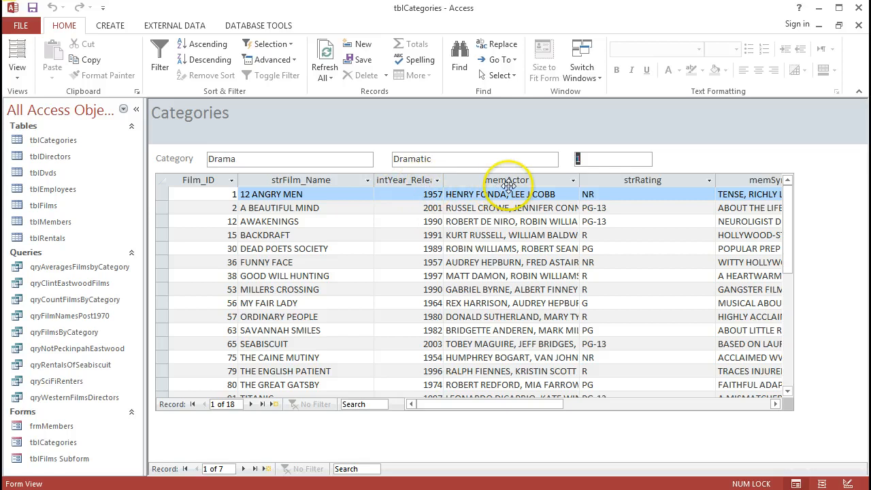
mouse_move(624, 187)
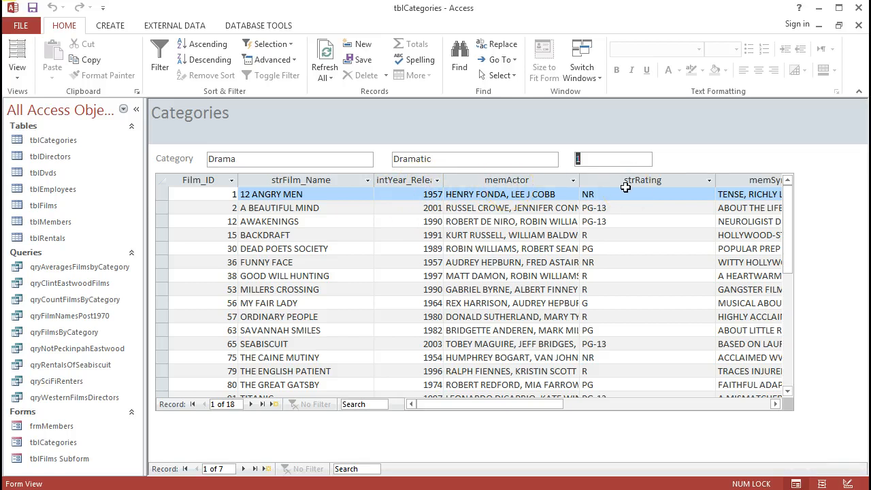
mouse_move(417, 208)
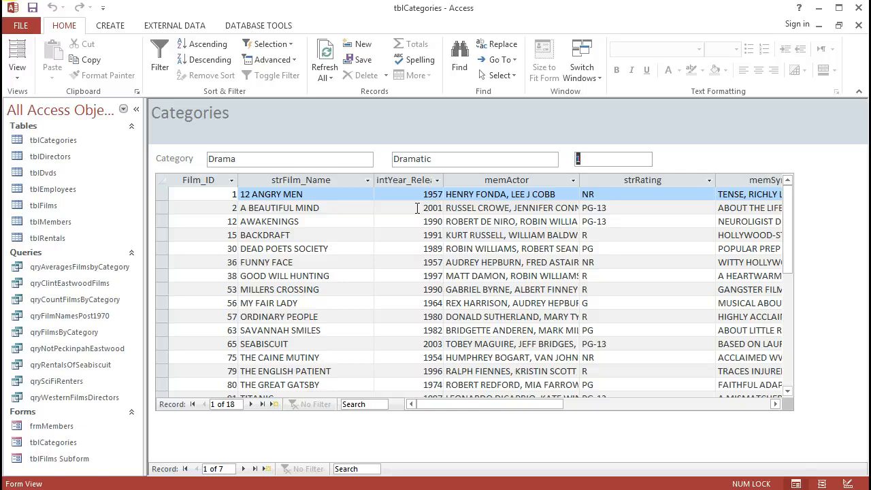
mouse_move(174, 408)
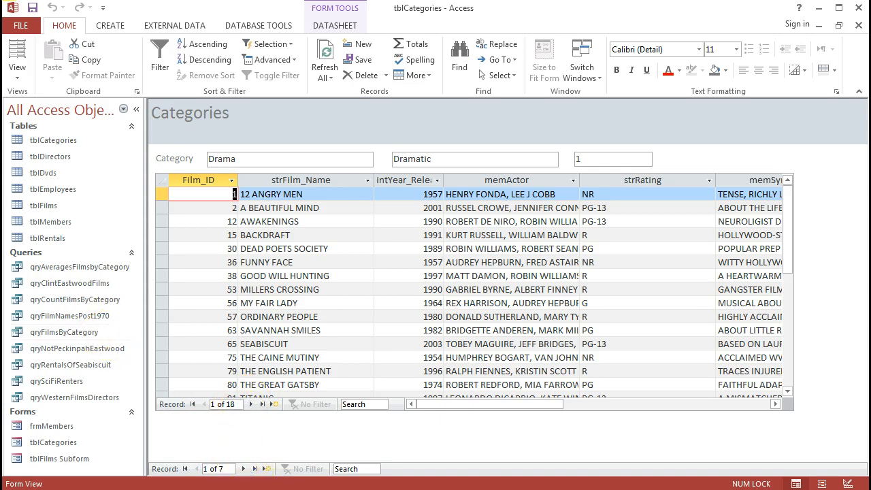
Step: Open tblFilms Subform on its own in Design View from the Categories form
left_click(17, 57)
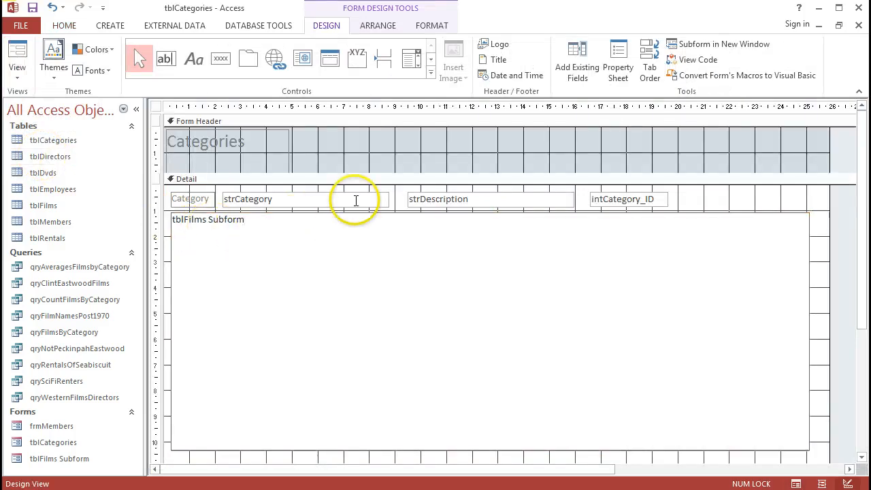
left_click(638, 283)
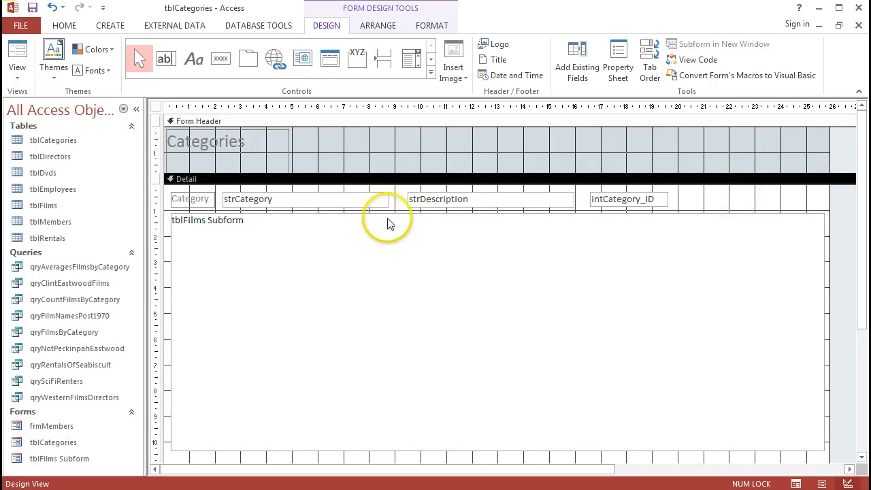
mouse_move(279, 272)
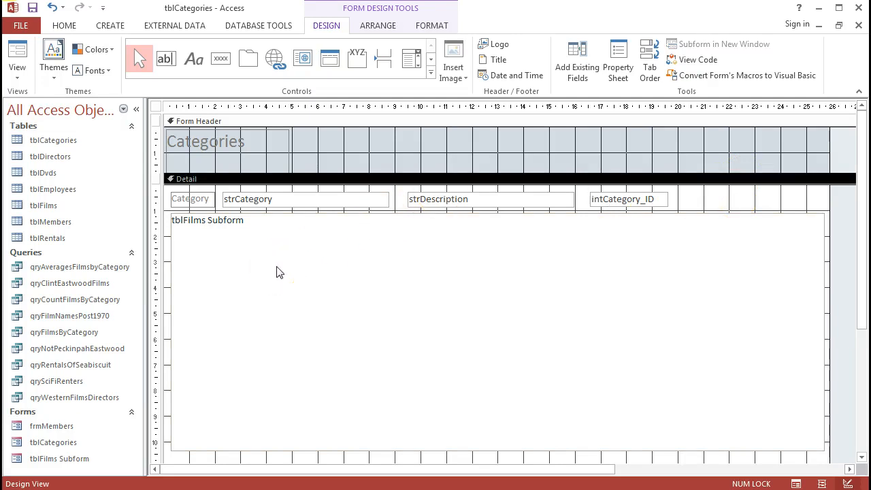
mouse_move(448, 322)
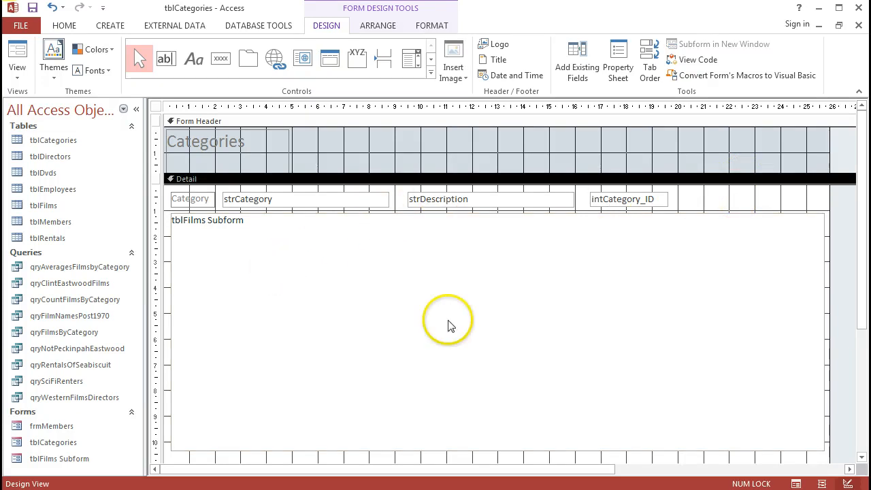
double_click(207, 220)
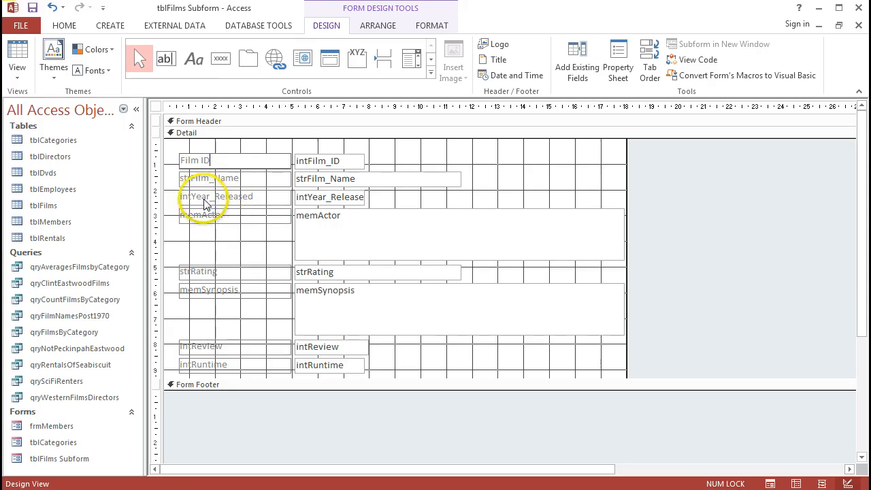
mouse_move(218, 204)
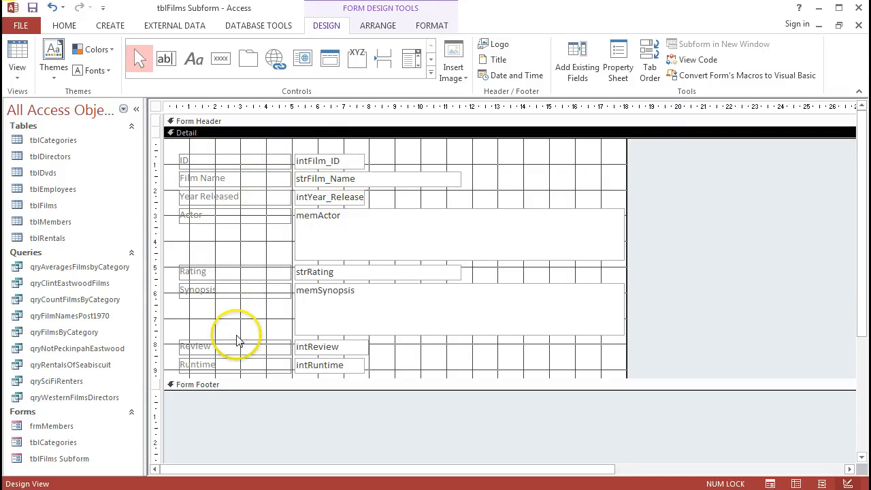
mouse_move(356, 179)
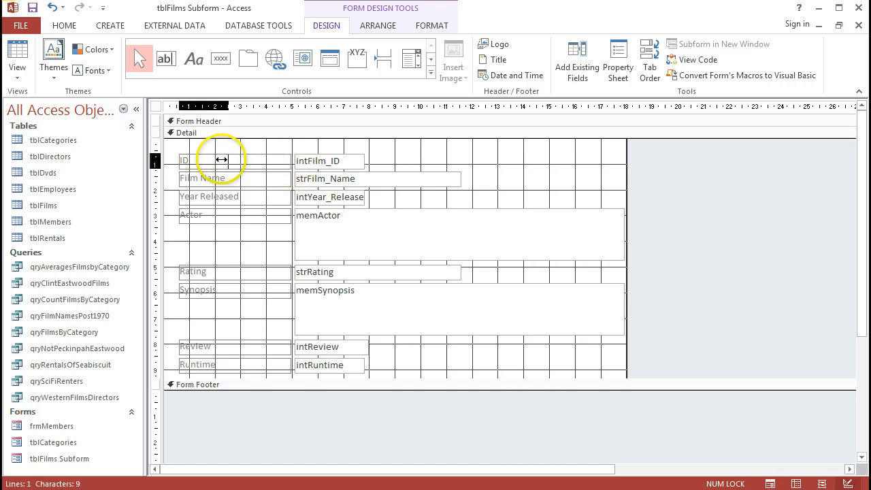
Step: Rename Year Released to Year and narrow the ID, Year, Review and Runtime controls
left_click(330, 161)
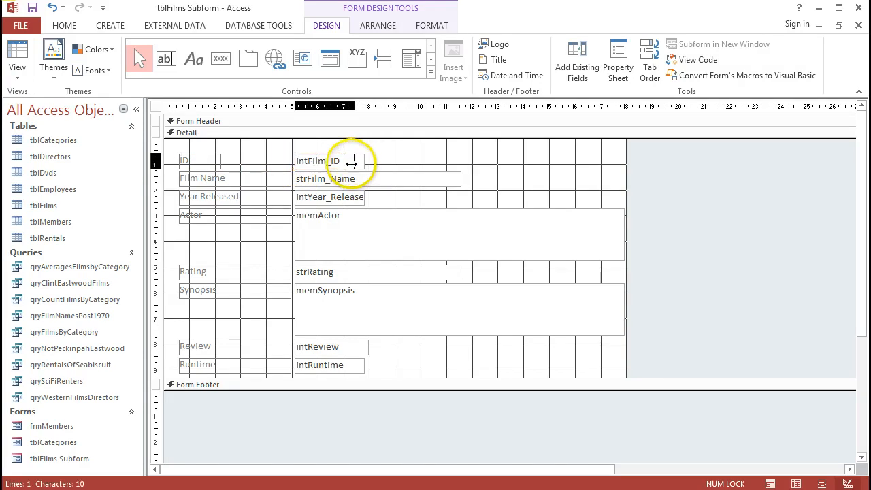
left_click(331, 161)
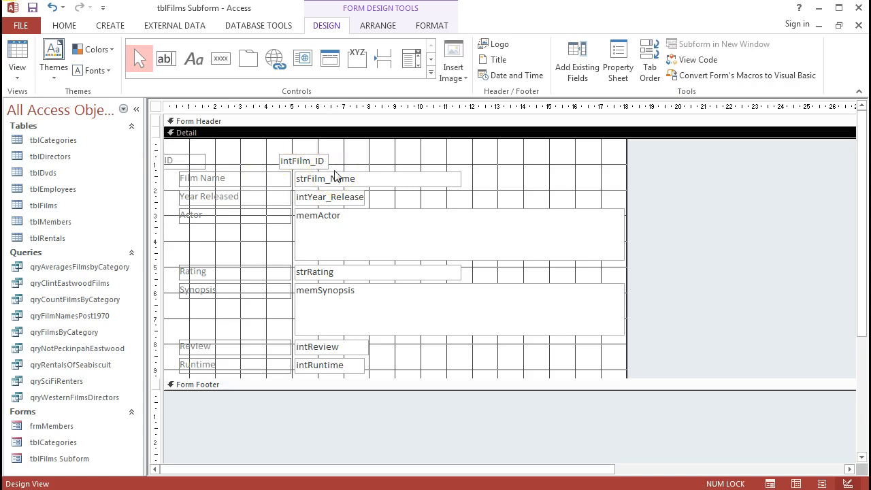
left_click(201, 177)
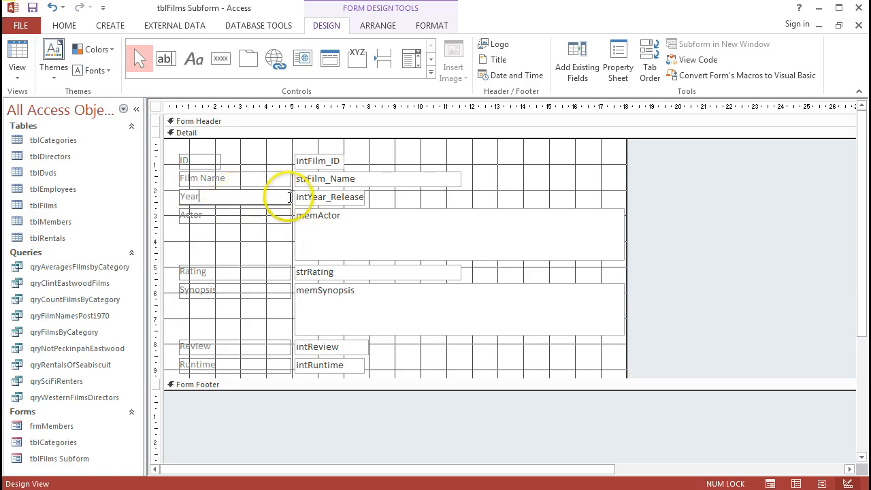
left_click(204, 197)
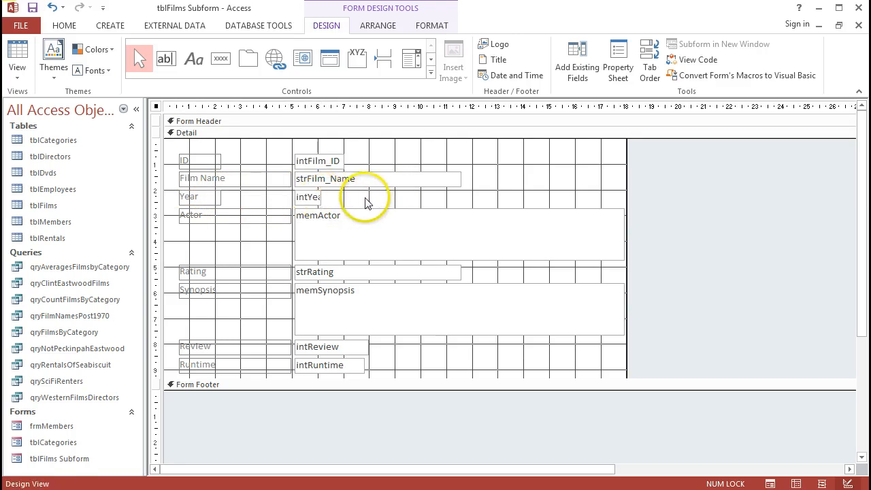
left_click(198, 214)
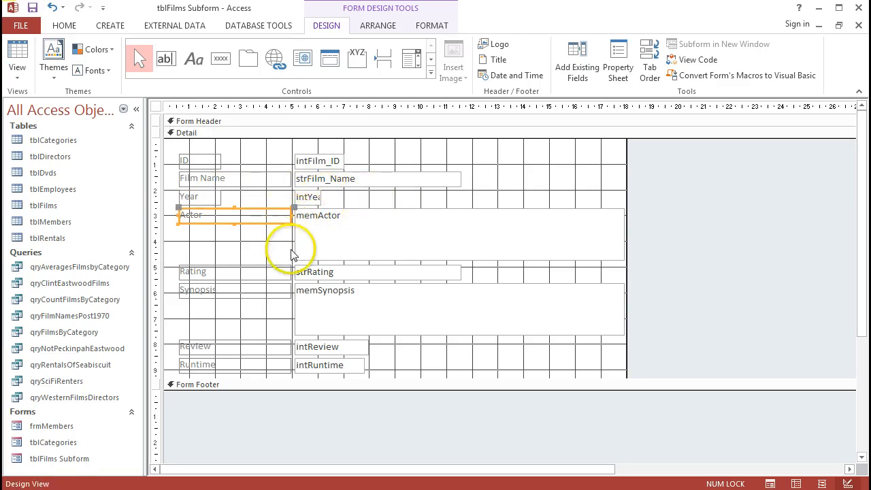
mouse_move(271, 352)
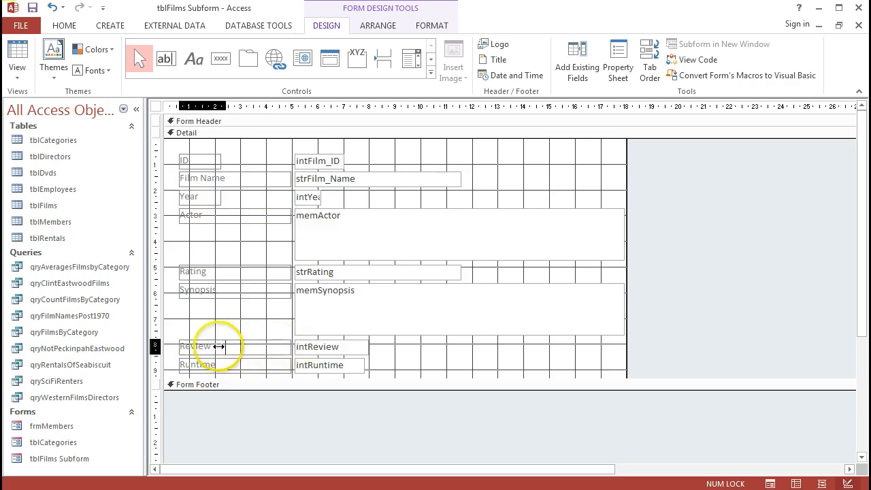
left_click(331, 347)
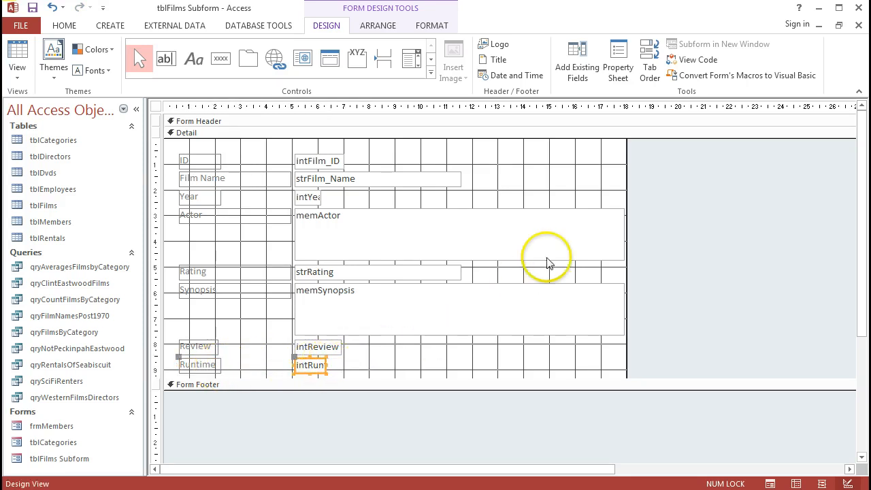
Step: Show the Property Sheet for the subform's Detail section, then go back to tblCategories design
left_click(618, 60)
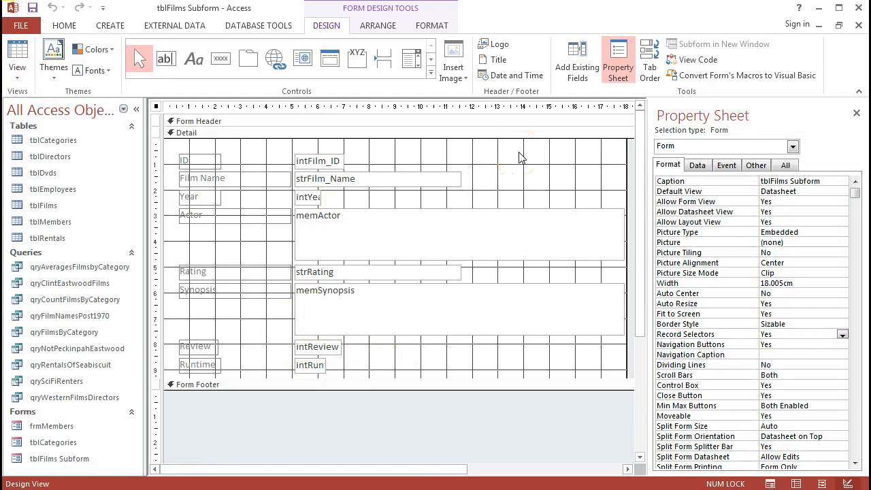
left_click(190, 132)
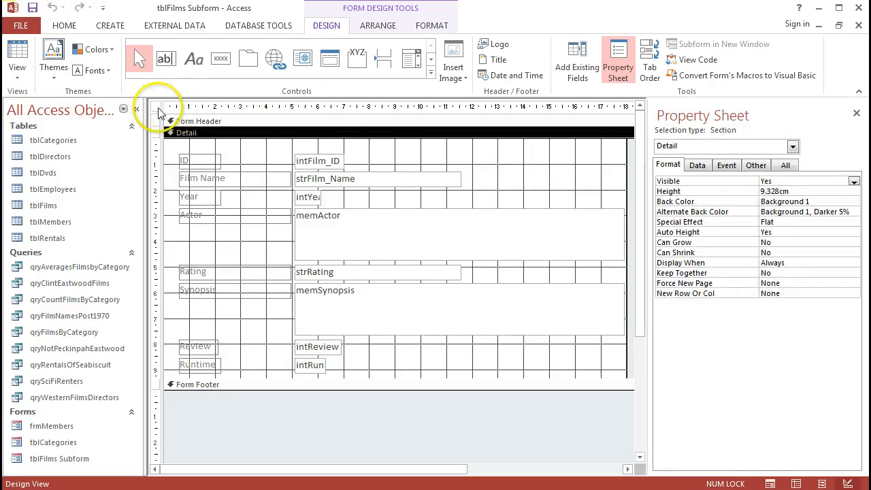
left_click(160, 113)
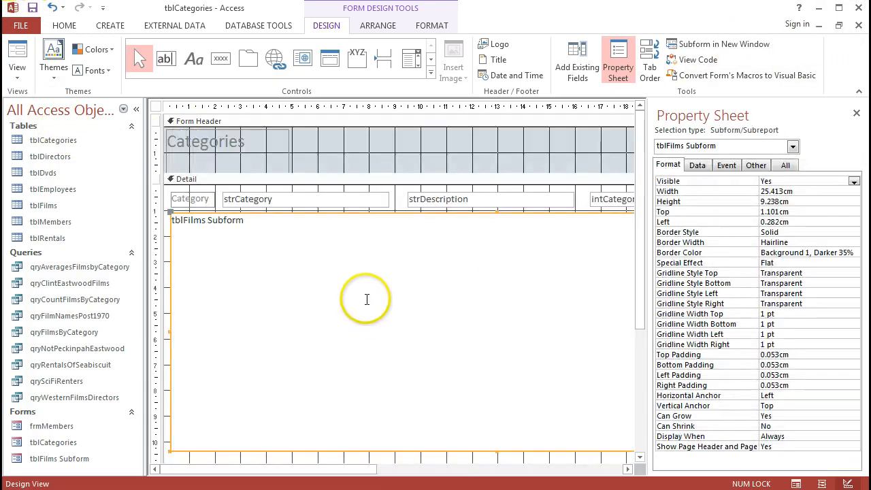
mouse_move(518, 170)
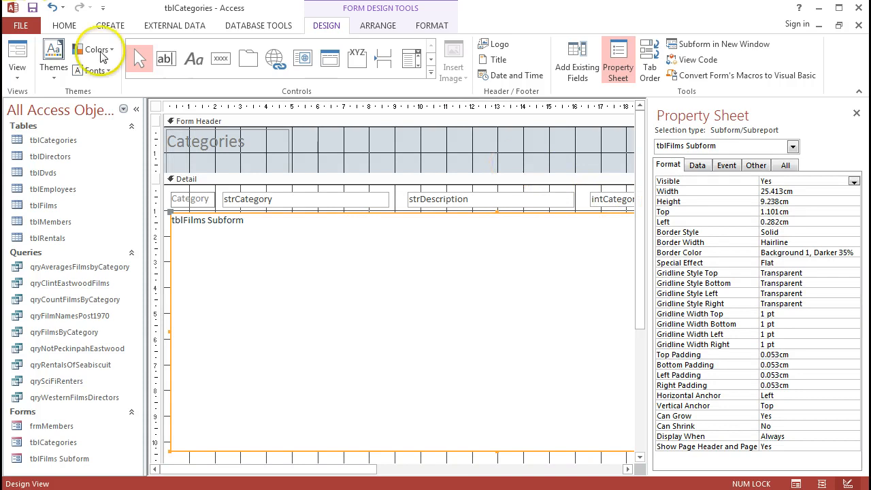
Step: Preview tblCategories in Form View to check the subform's narrowed ID, Year, Review and Runtime columns
left_click(17, 60)
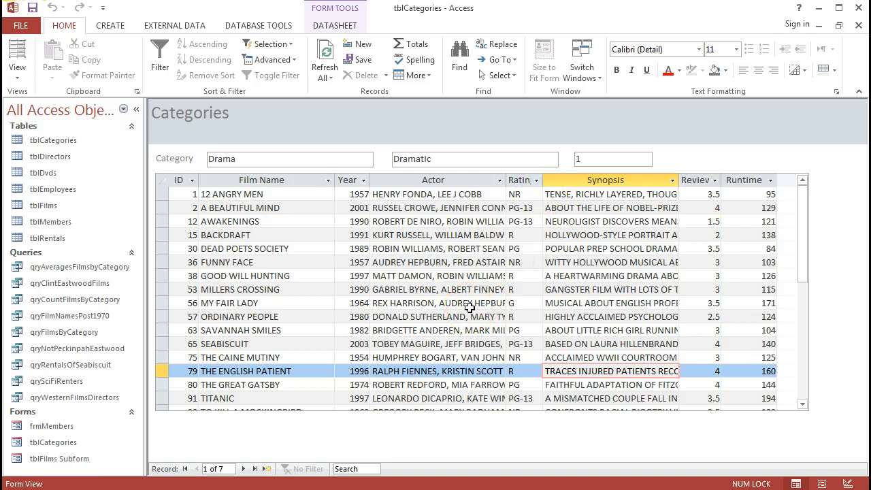
scroll("down", 3)
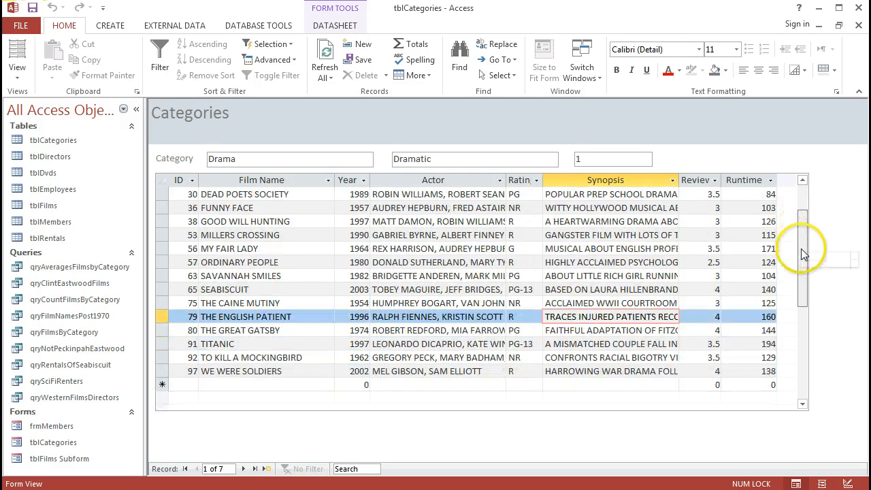
scroll("up", 3)
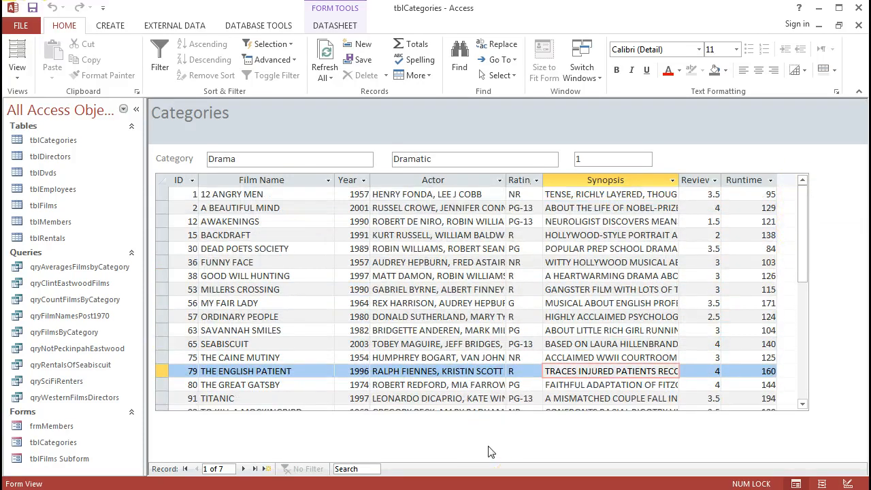